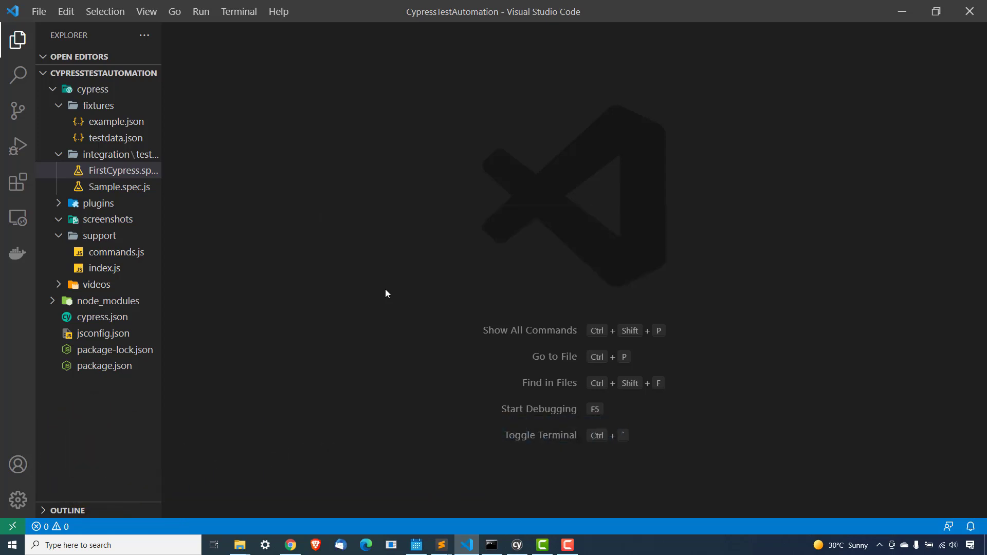
{"action": "mouse_move", "coordinate": [257, 101]}
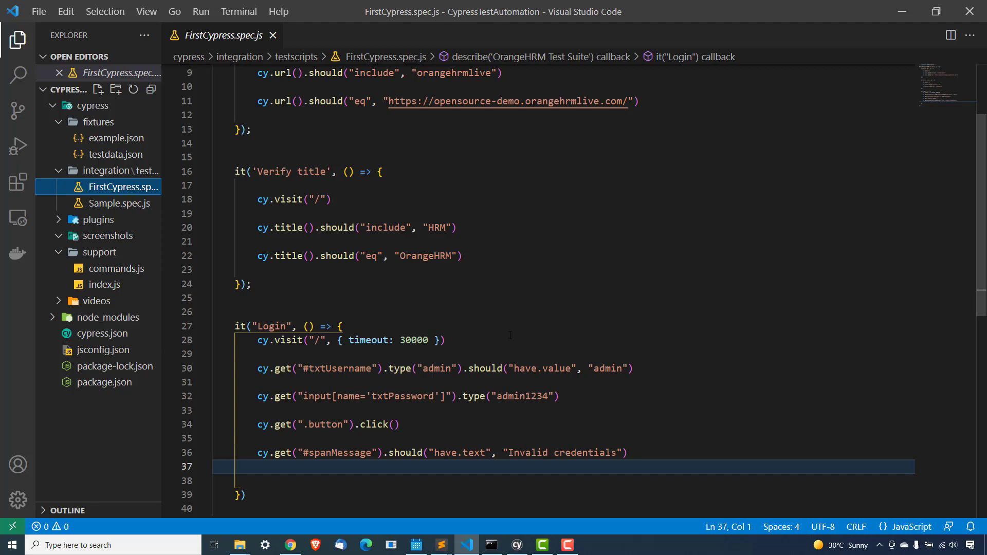
Scroll through the OrangeHRM Test Suite code copied into the new Login.spec.js
{"action": "scroll", "scroll_direction": "down", "scroll_amount": 3}
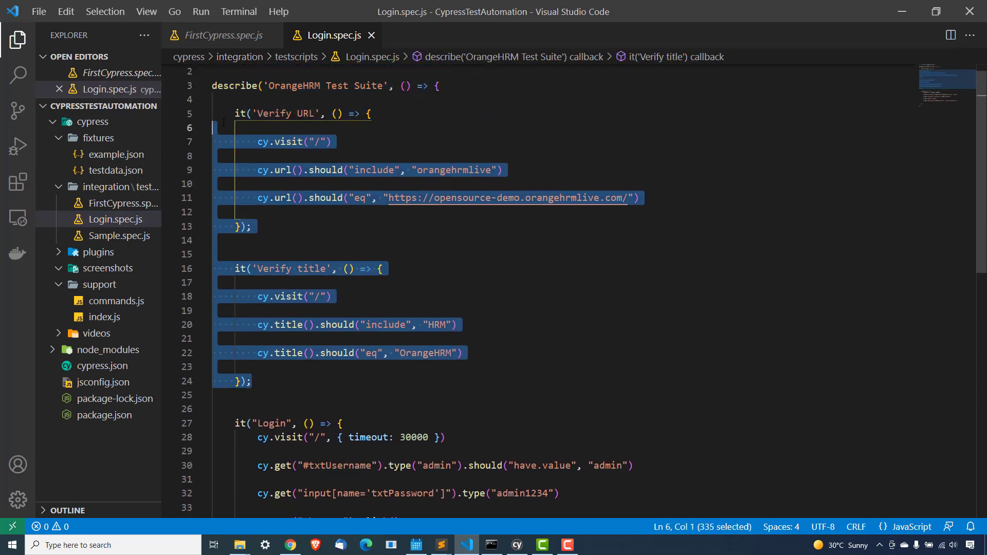
Delete the Verify URL and Verify title tests and their leftover blank lines
{"action": "key", "text": "Delete"}
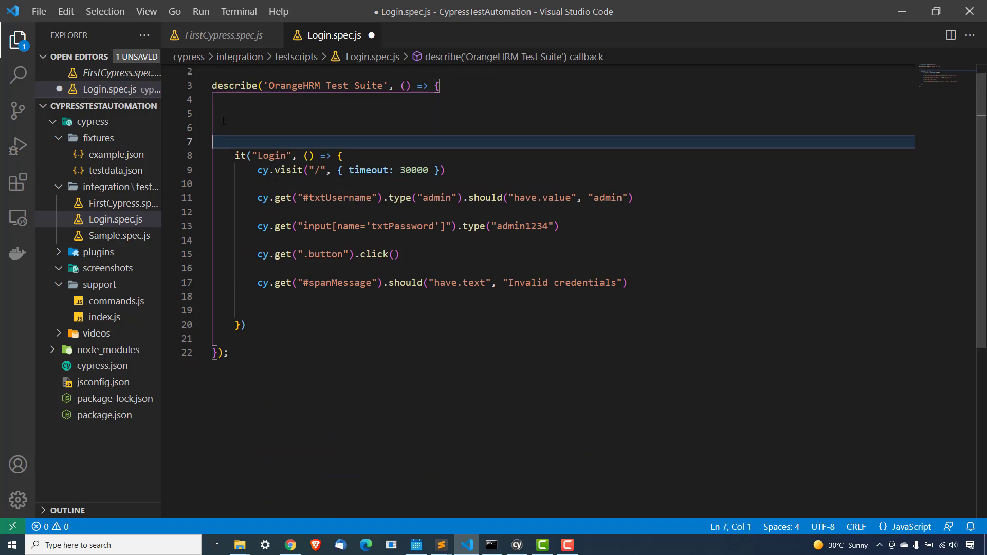
{"action": "key", "text": "Backspace"}
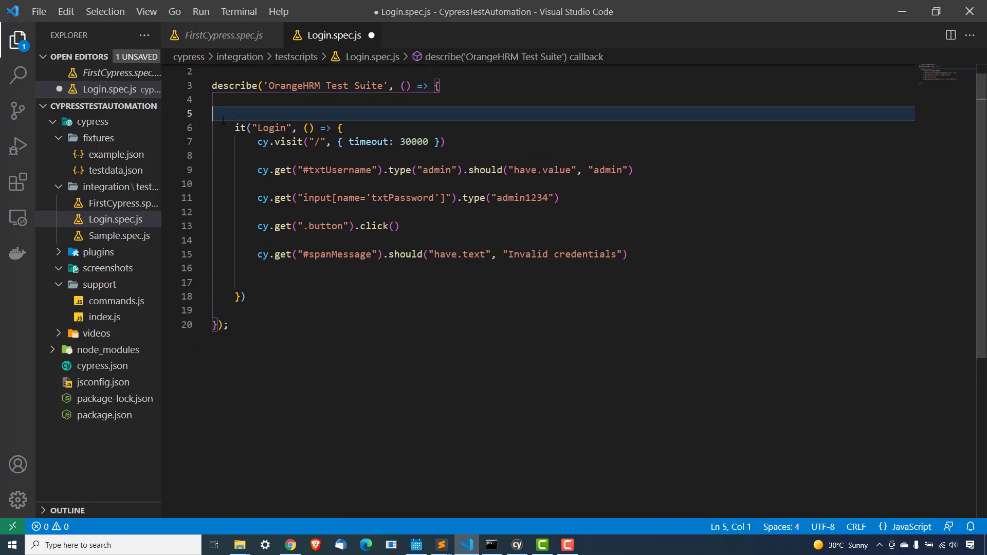
{"action": "key", "text": "Ctrl+s"}
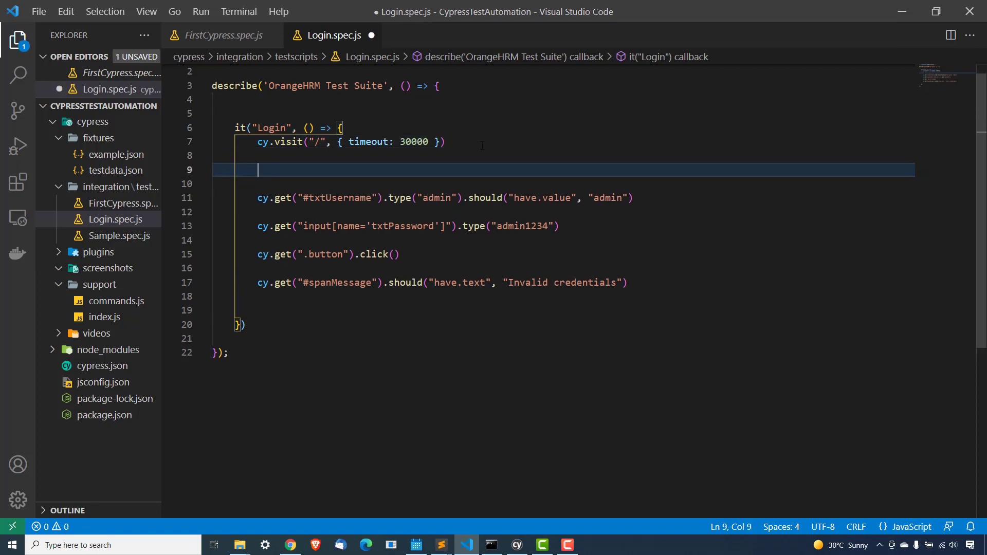
Begin a cy.get() call on a new line after cy.visit
{"action": "type", "text": "cy."}
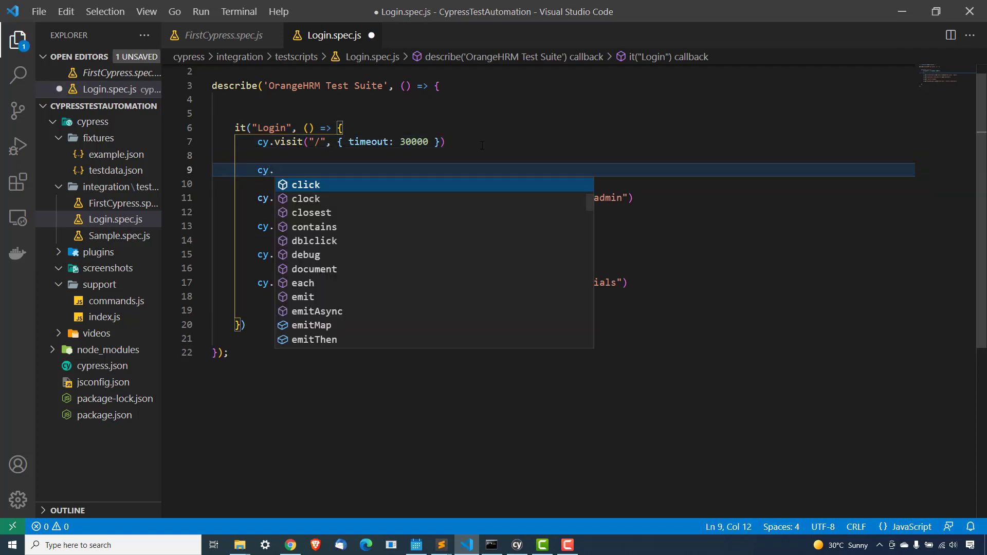
{"action": "type", "text": "get"}
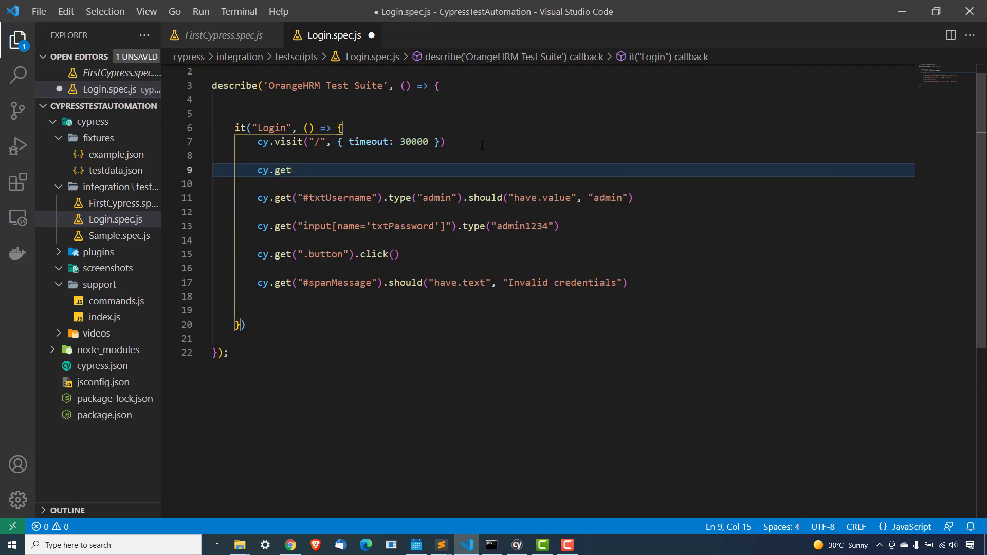
{"action": "type", "text": "()"}
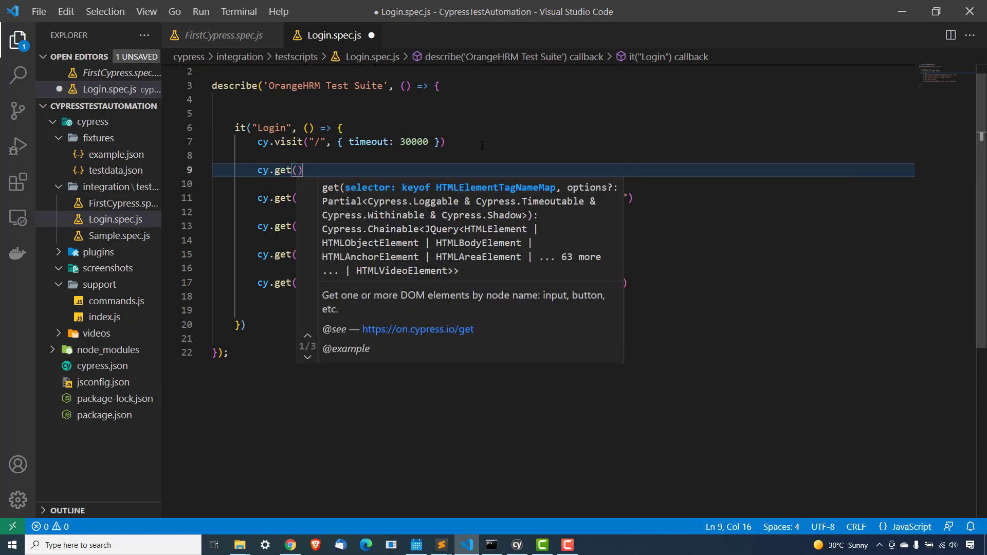
{"action": "scroll", "scroll_direction": "down", "scroll_amount": 3}
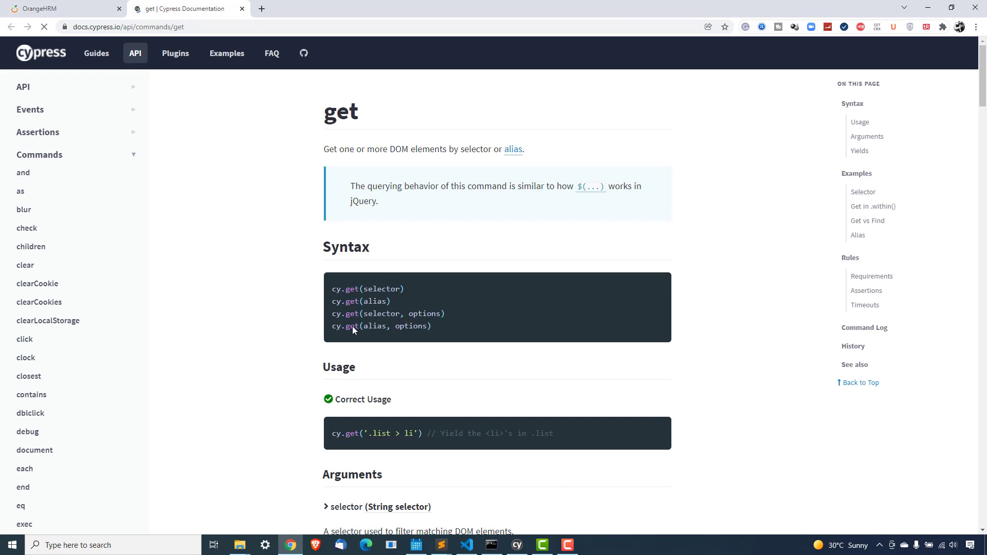
Scroll the Cypress get command page through its Syntax and Usage sections
{"action": "scroll", "scroll_direction": "down", "scroll_amount": 3}
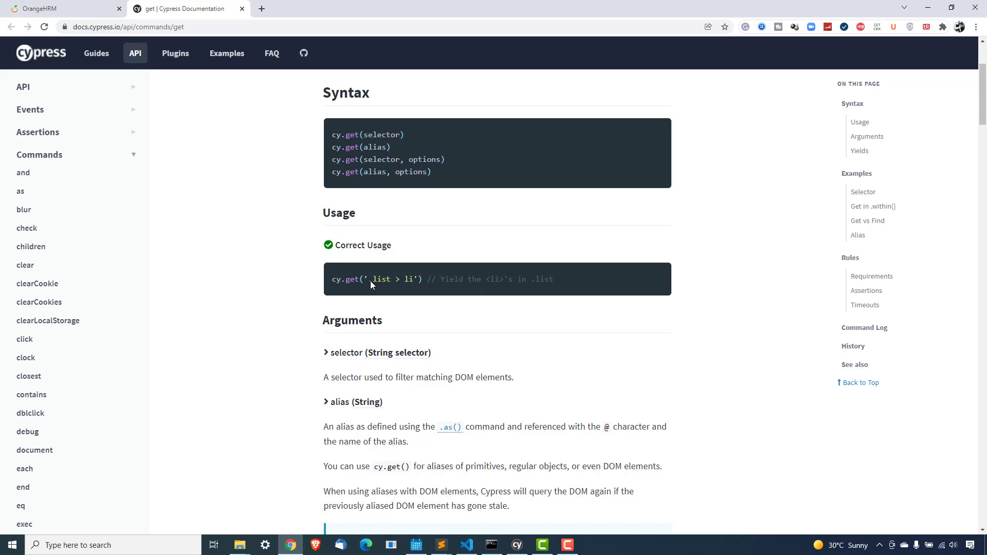
{"action": "double_click", "coordinate": [391, 279]}
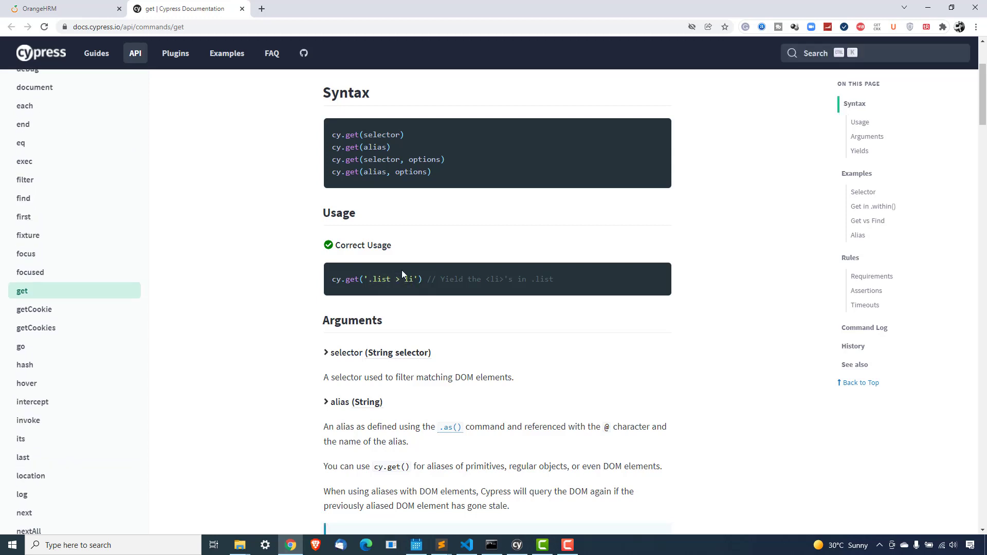
{"action": "mouse_move", "coordinate": [275, 323]}
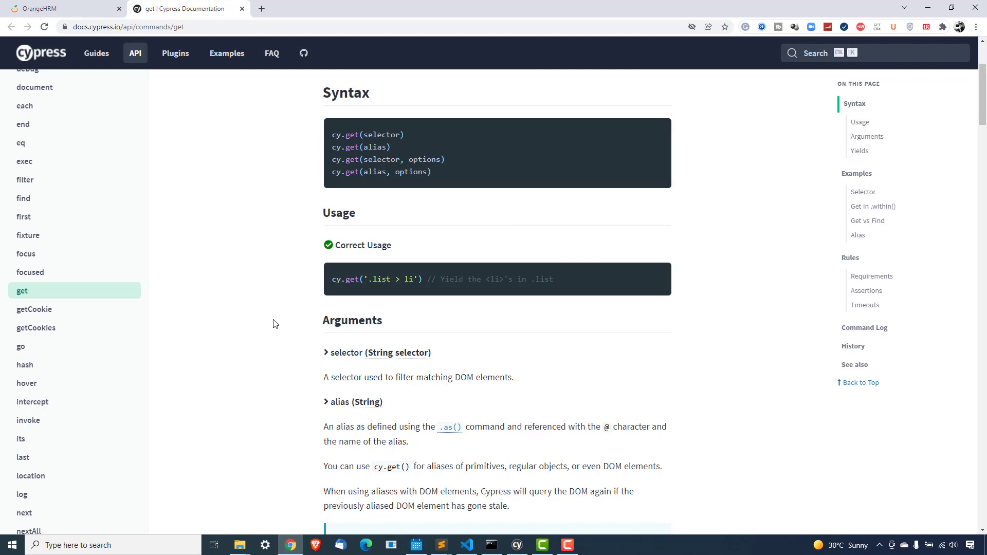
{"action": "mouse_move", "coordinate": [223, 198]}
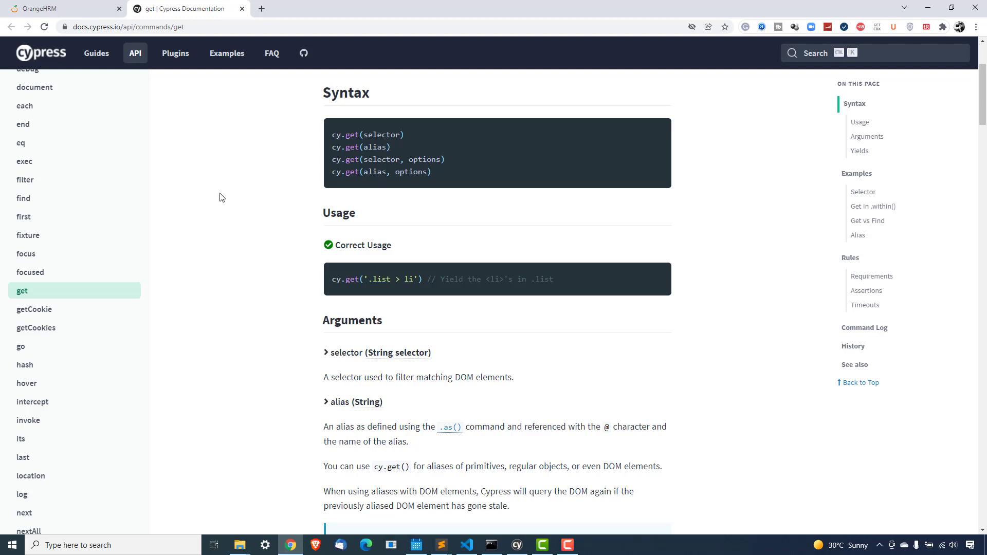
{"action": "mouse_move", "coordinate": [175, 54]}
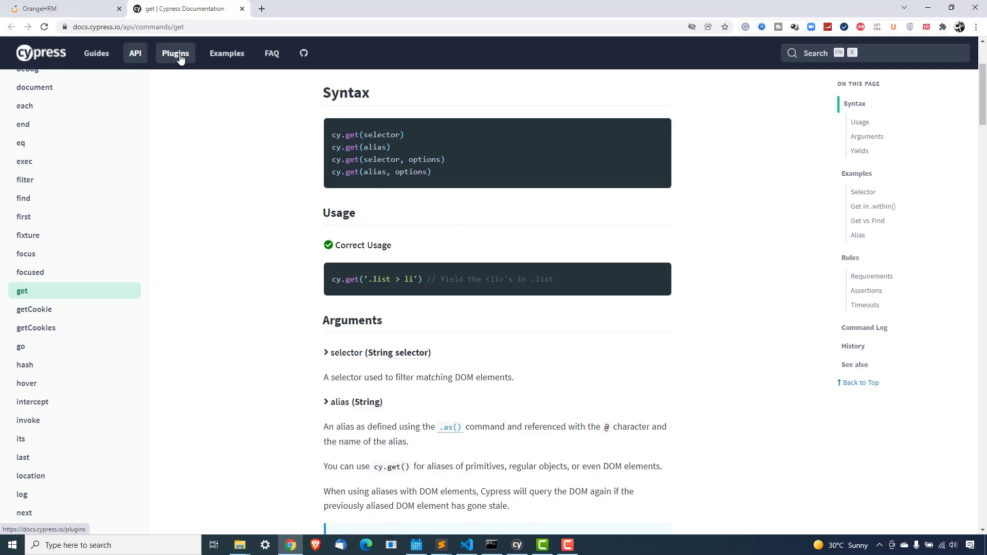
{"action": "mouse_move", "coordinate": [197, 189]}
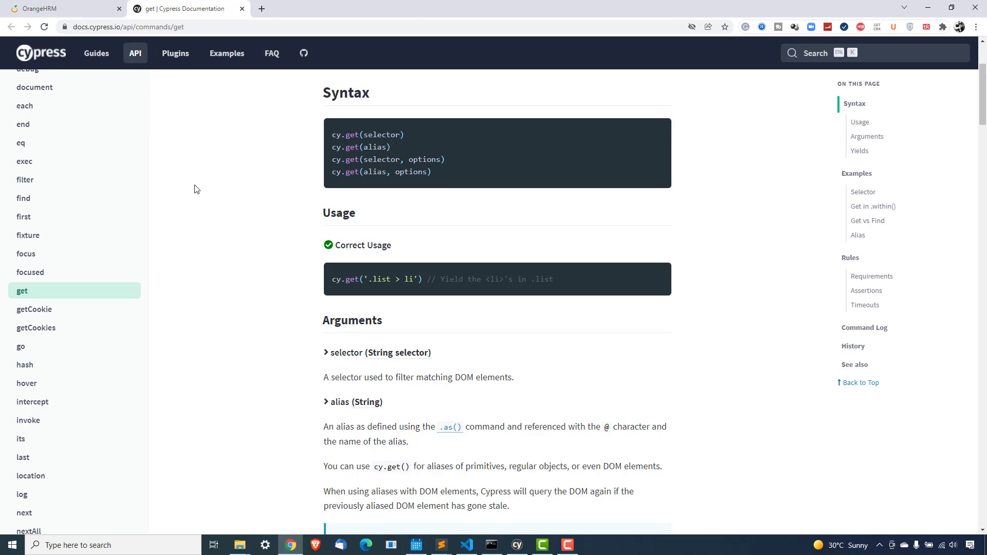
{"action": "mouse_move", "coordinate": [215, 260]}
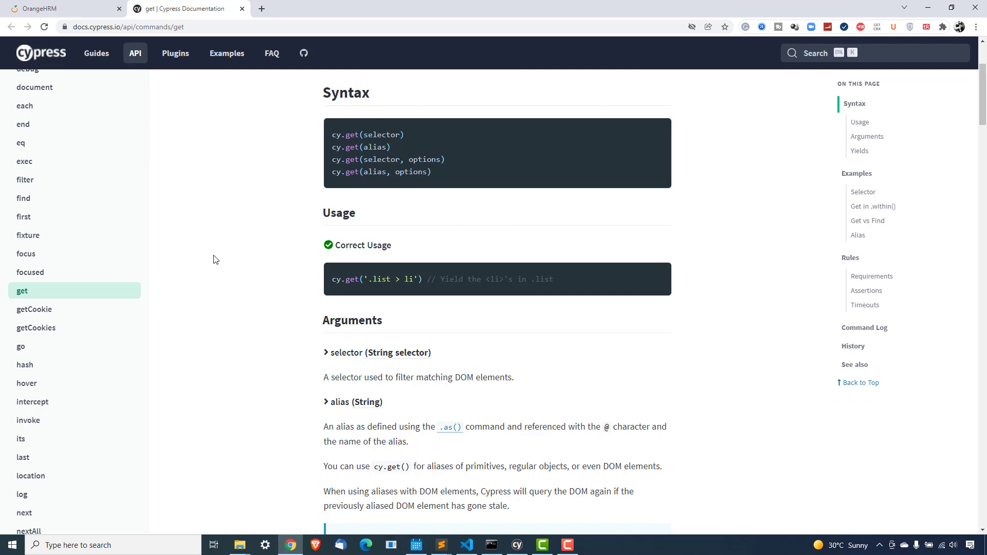
{"action": "mouse_move", "coordinate": [224, 209]}
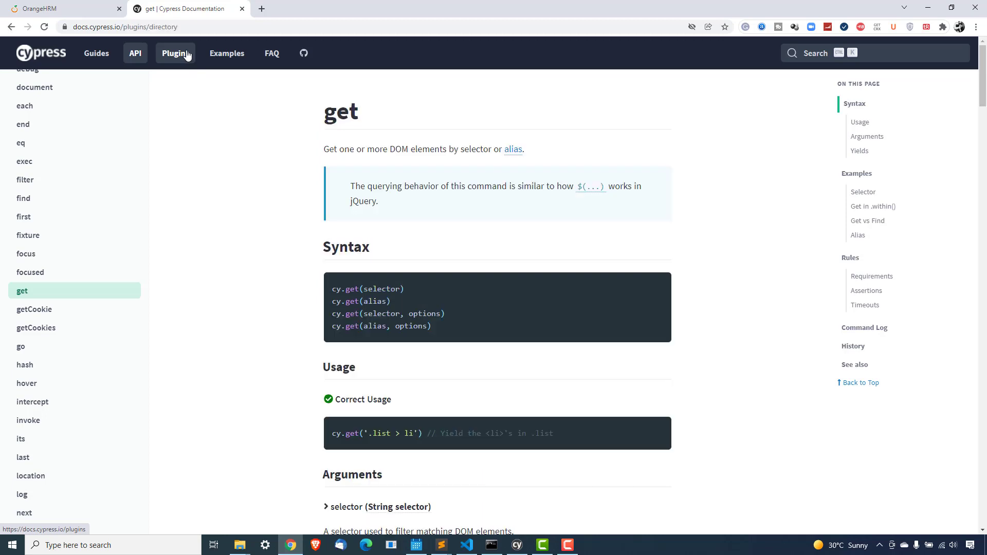
Browse the Cypress Plugins directory down to the cypress-xpath custom command card
{"action": "left_click", "coordinate": [176, 53]}
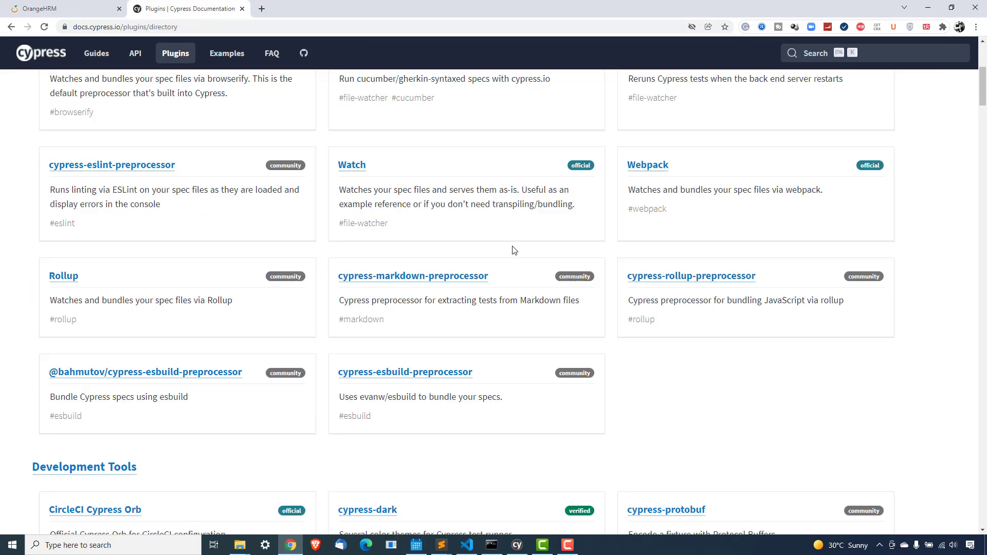
{"action": "scroll", "scroll_direction": "down", "scroll_amount": 3}
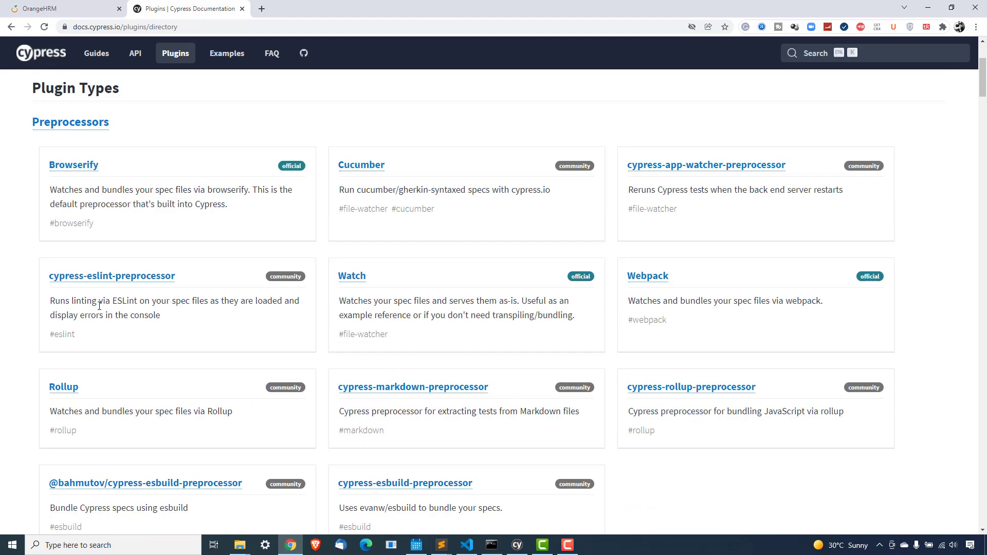
{"action": "scroll", "scroll_direction": "down", "scroll_amount": 3}
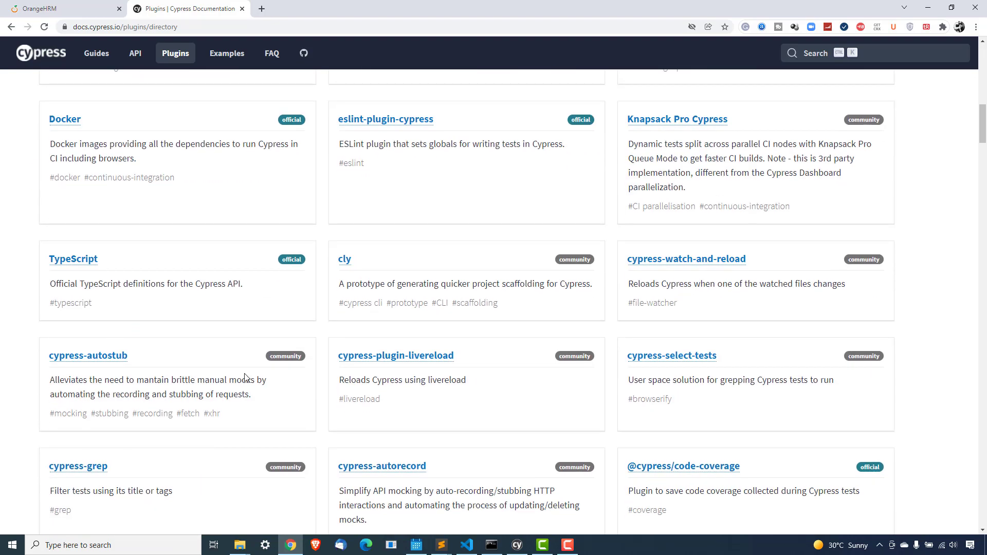
{"action": "scroll", "scroll_direction": "down", "scroll_amount": 3}
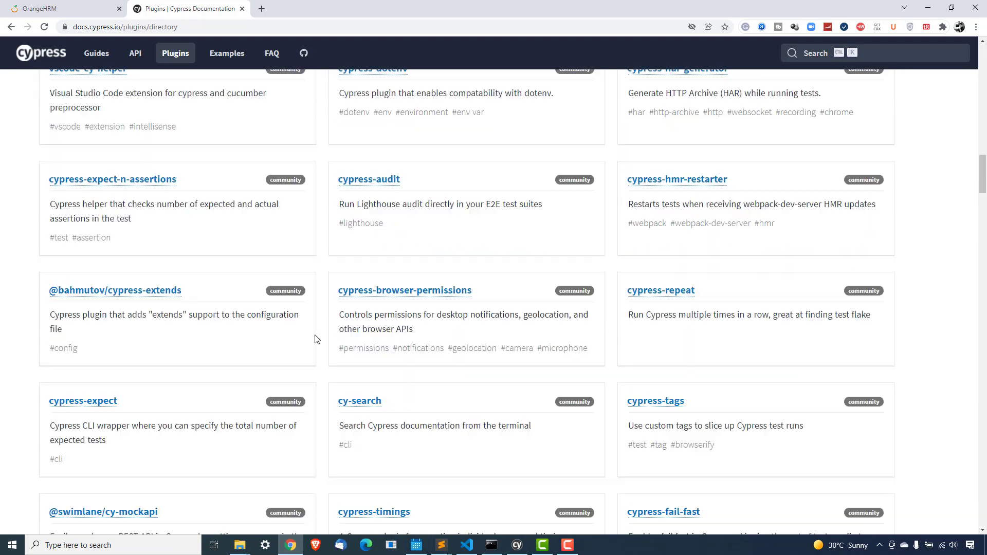
{"action": "scroll", "scroll_direction": "down", "scroll_amount": 3}
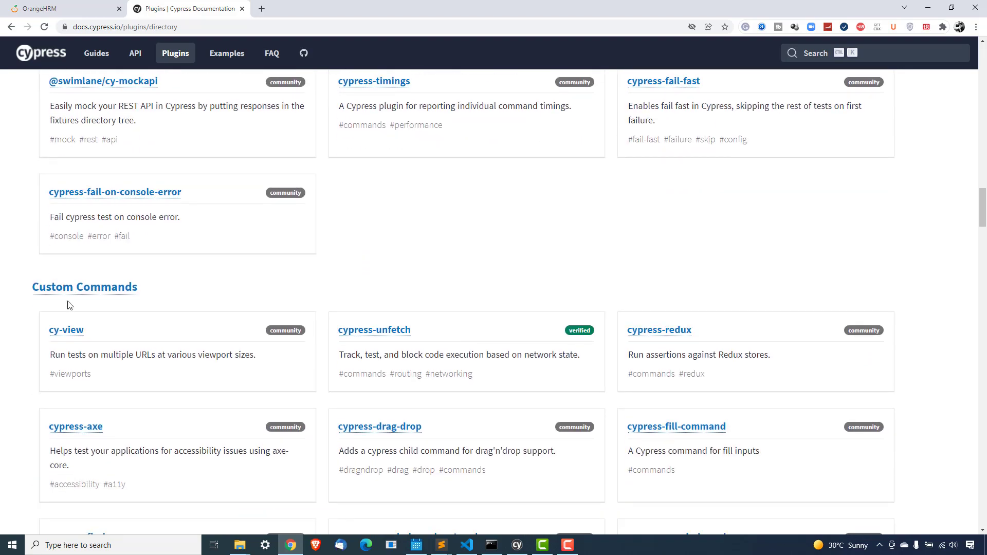
{"action": "scroll", "scroll_direction": "down", "scroll_amount": 3}
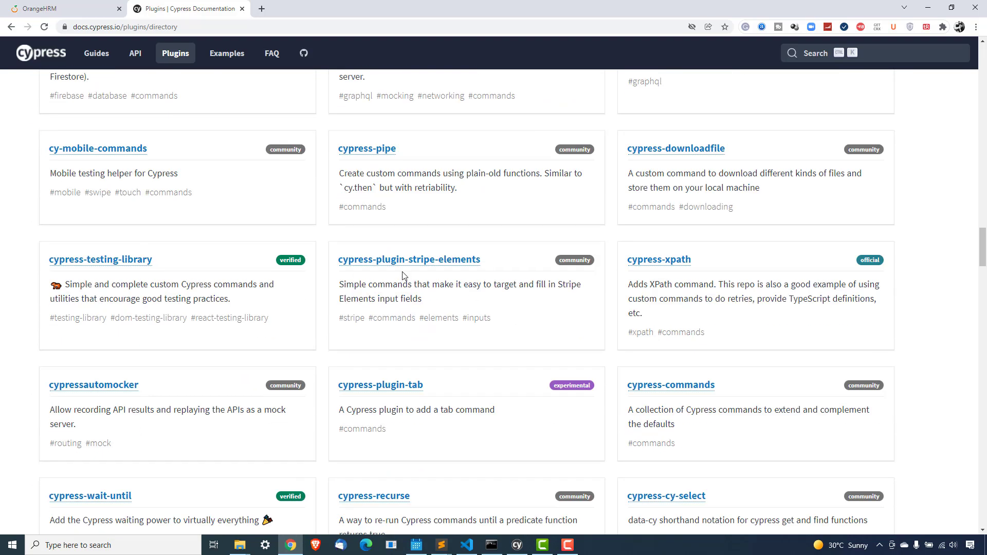
{"action": "mouse_move", "coordinate": [653, 267]}
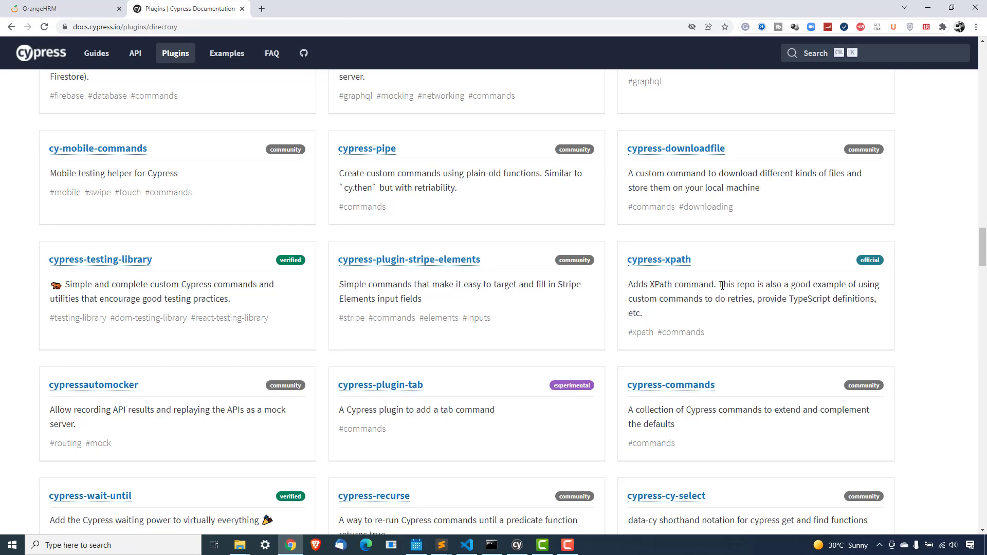
{"action": "mouse_move", "coordinate": [668, 264]}
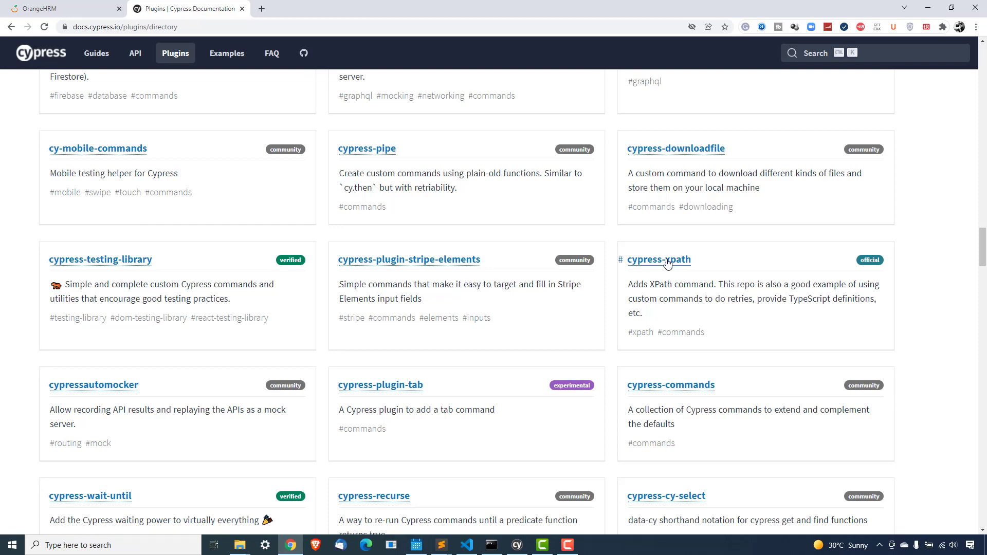
Copy 'npm install -D cypress-xpath' from the cypress-xpath GitHub README
{"action": "left_click", "coordinate": [659, 259]}
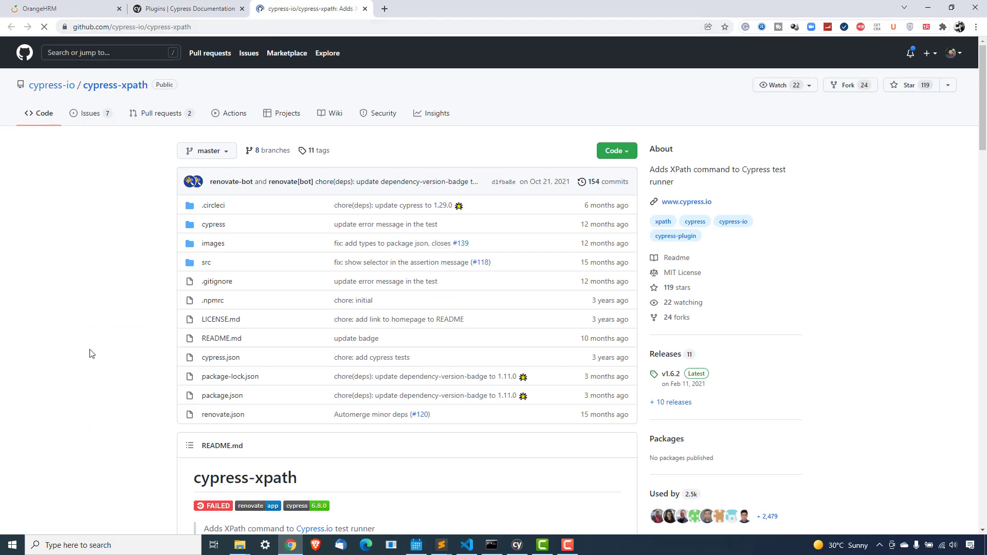
{"action": "scroll", "scroll_direction": "down", "scroll_amount": 3}
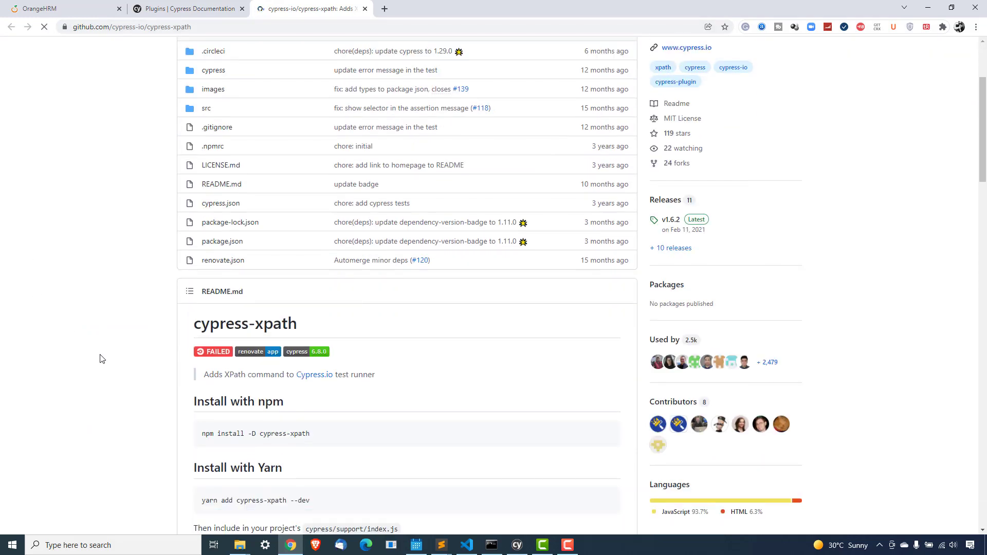
{"action": "scroll", "scroll_direction": "down", "scroll_amount": 3}
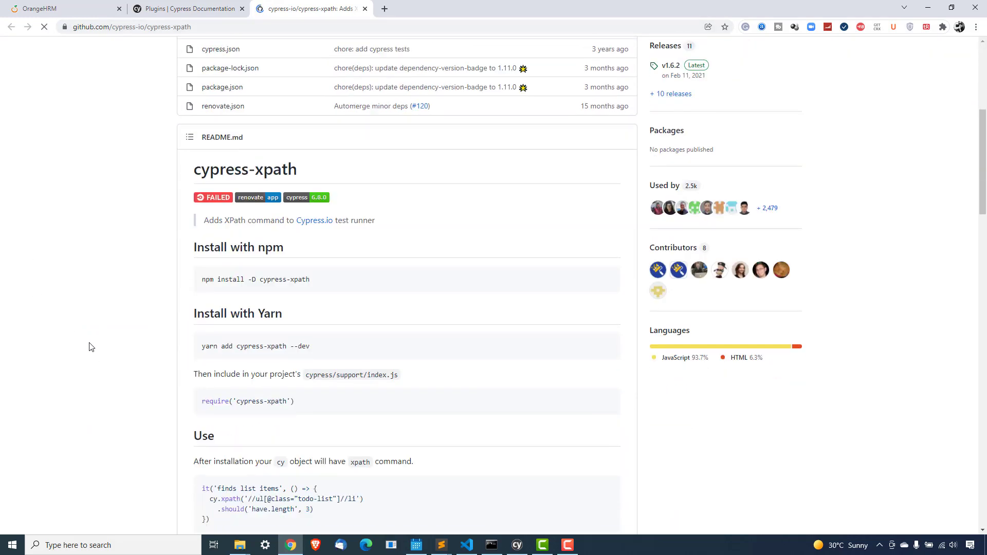
{"action": "mouse_move", "coordinate": [372, 282]}
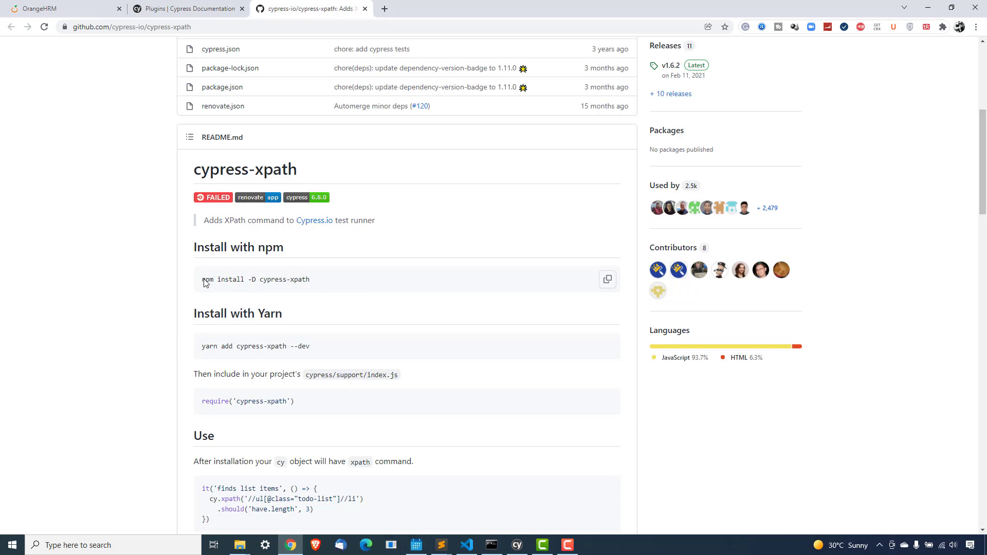
{"action": "left_click_drag", "start_coordinate": [202, 278], "coordinate": [309, 279]}
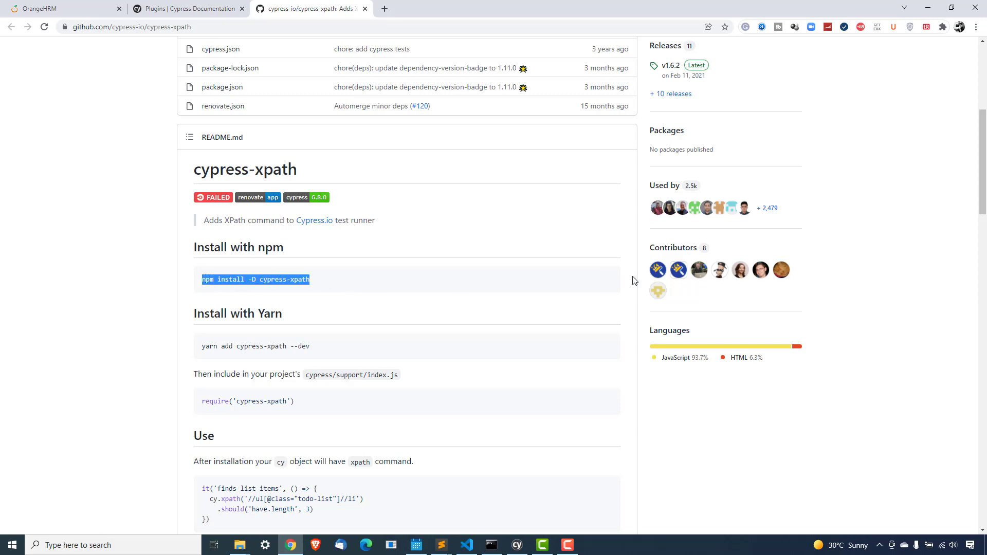
{"action": "left_click", "coordinate": [489, 284]}
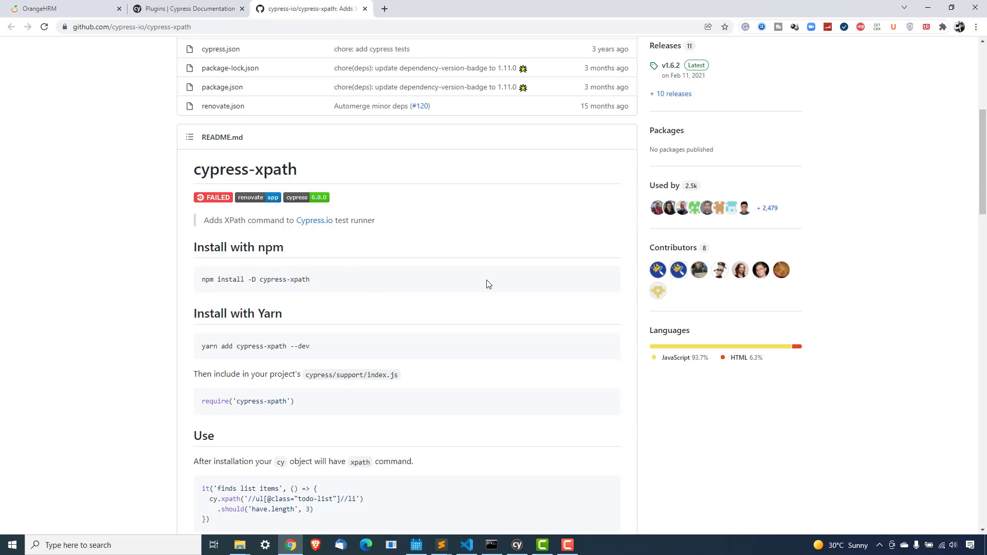
{"action": "left_click", "coordinate": [608, 279]}
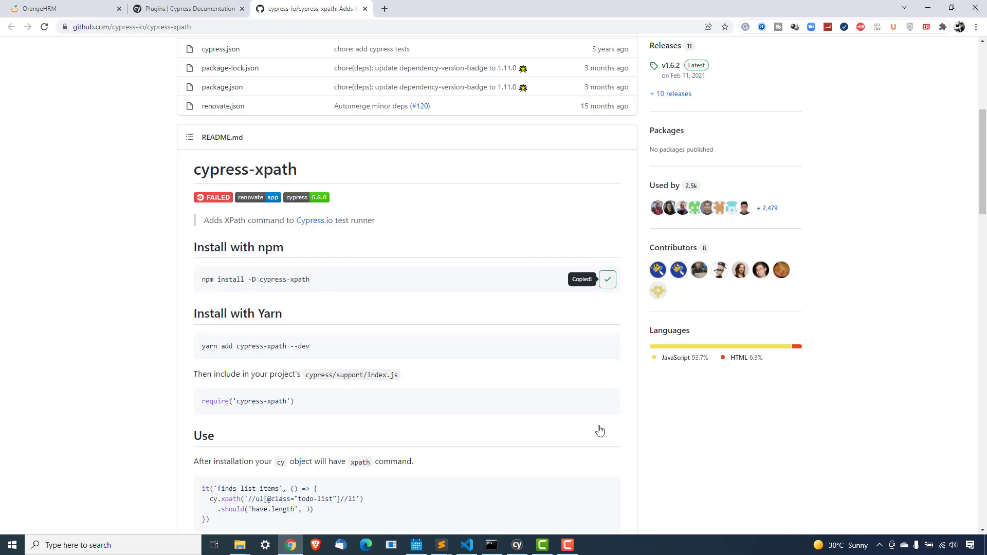
{"action": "left_click", "coordinate": [466, 545]}
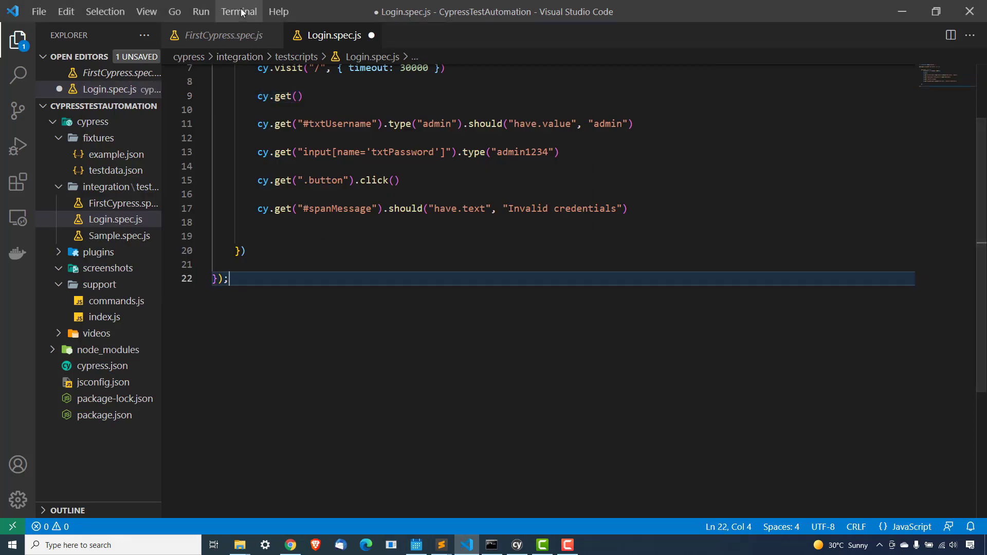
Enter 'npm install -D cypress-xpath' in a new terminal and view package.json
{"action": "left_click", "coordinate": [239, 11]}
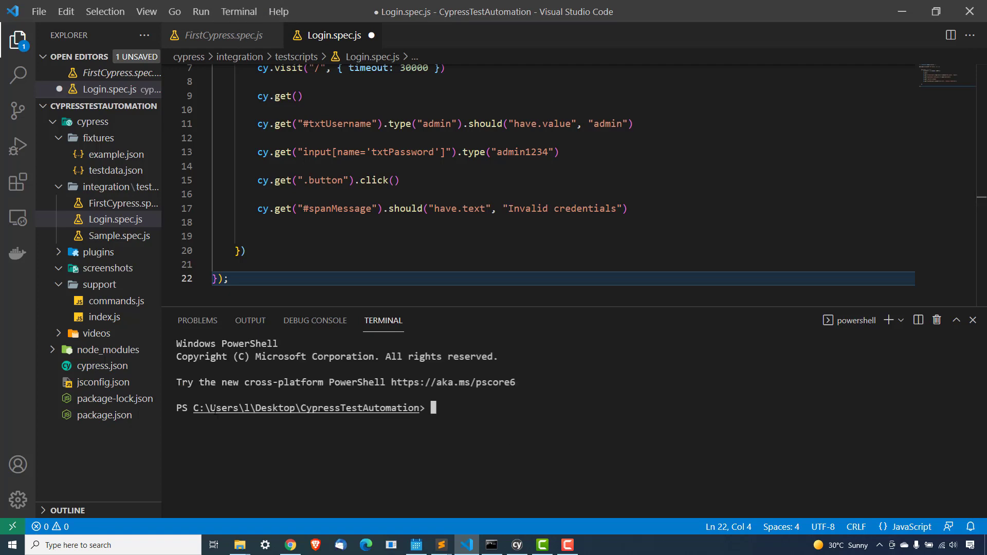
{"action": "type", "text": "npm install -D cypress-xpath"}
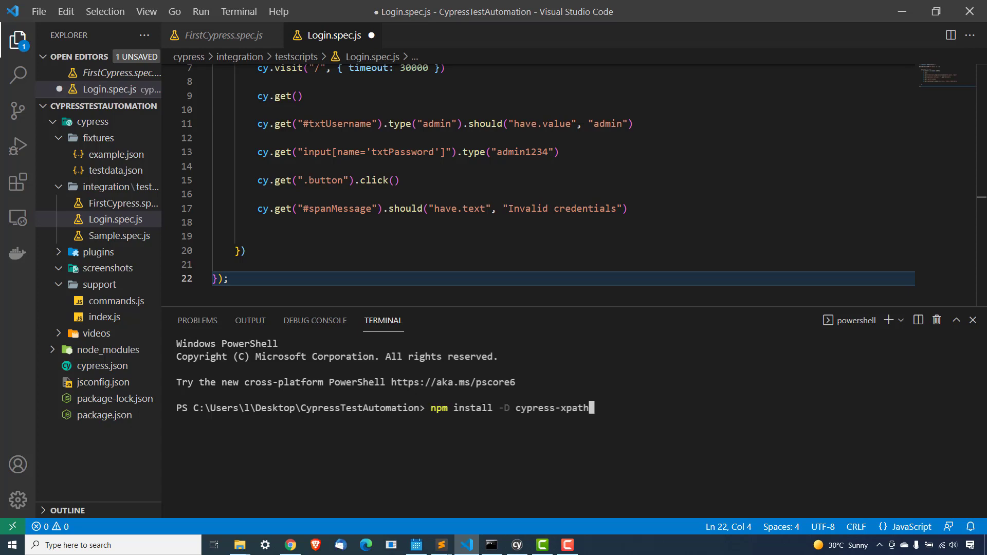
{"action": "mouse_move", "coordinate": [436, 346]}
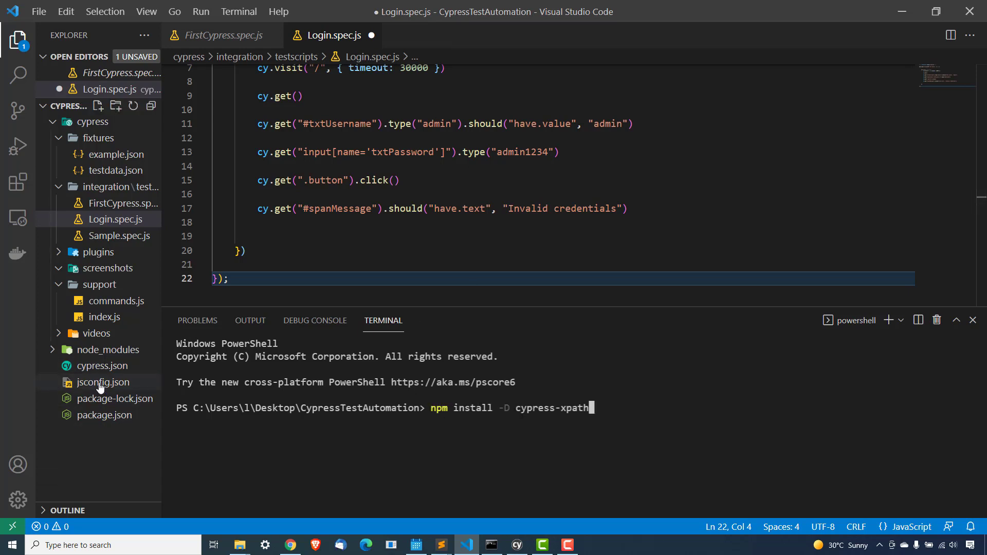
{"action": "left_click", "coordinate": [104, 415]}
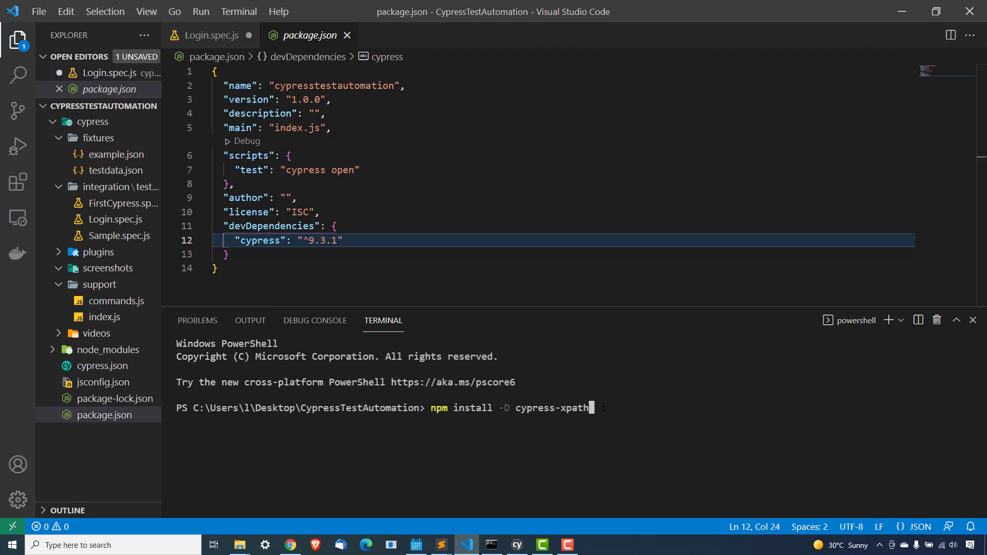
Run the install so cypress-xpath ^1.6.2 joins devDependencies, then return to the README
{"action": "key", "text": "Enter"}
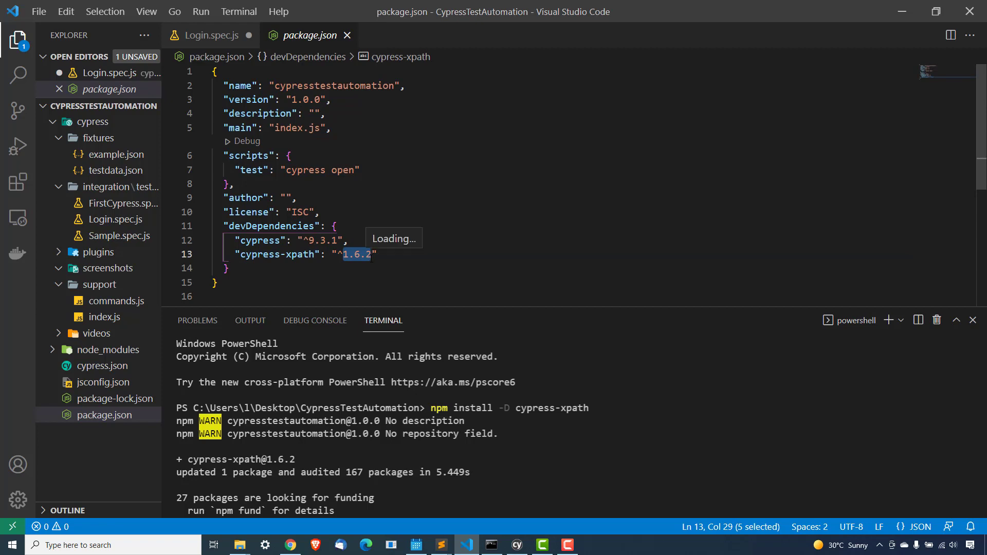
{"action": "key", "text": "Alt+Tab"}
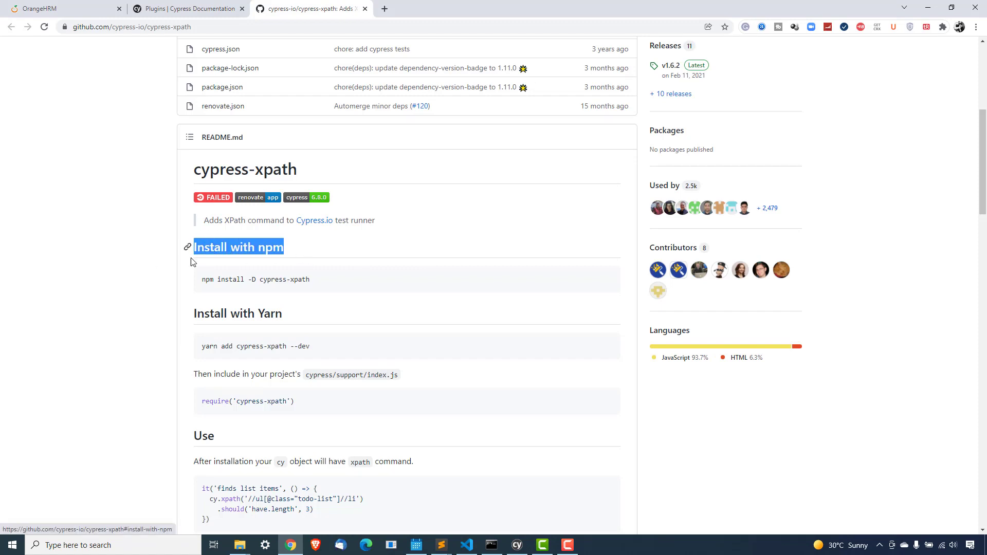
Append require('cypress-xpath') to cypress/support/index.js as the README instructs
{"action": "scroll", "scroll_direction": "down", "scroll_amount": 3}
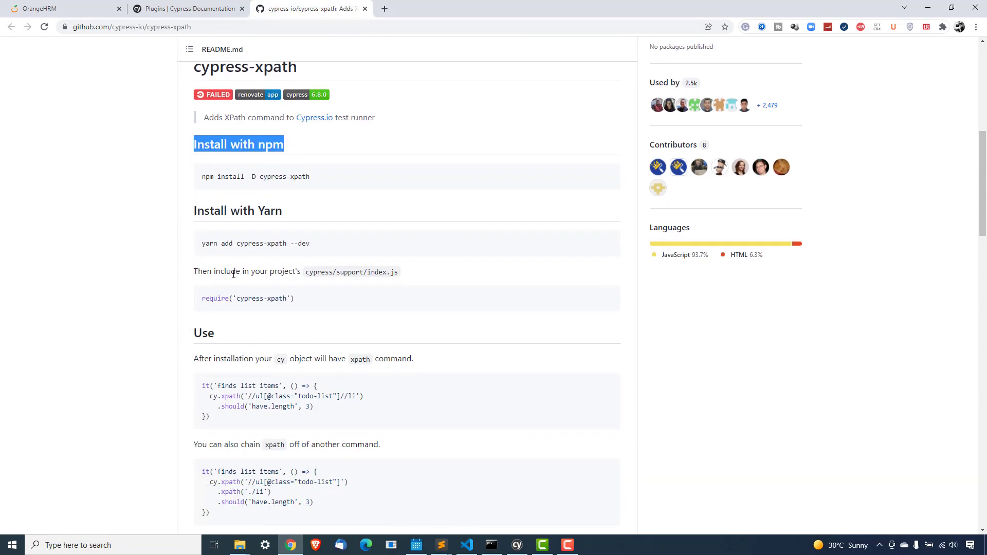
{"action": "mouse_move", "coordinate": [307, 279]}
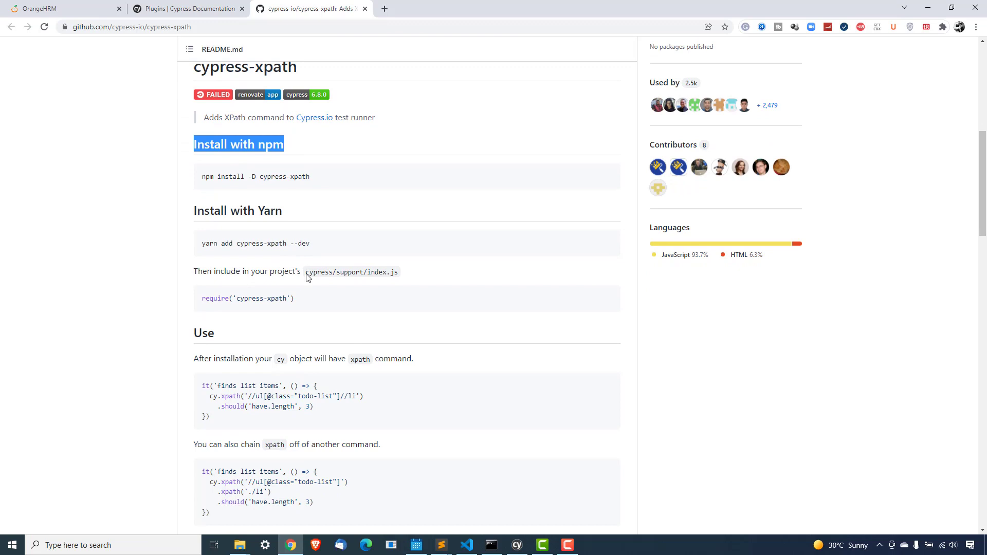
{"action": "double_click", "coordinate": [377, 272]}
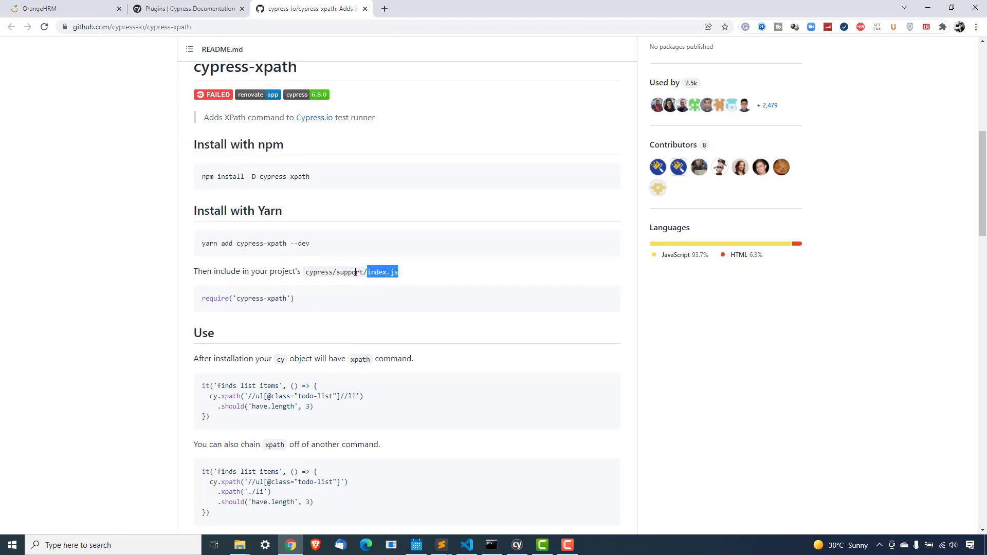
{"action": "mouse_move", "coordinate": [203, 300]}
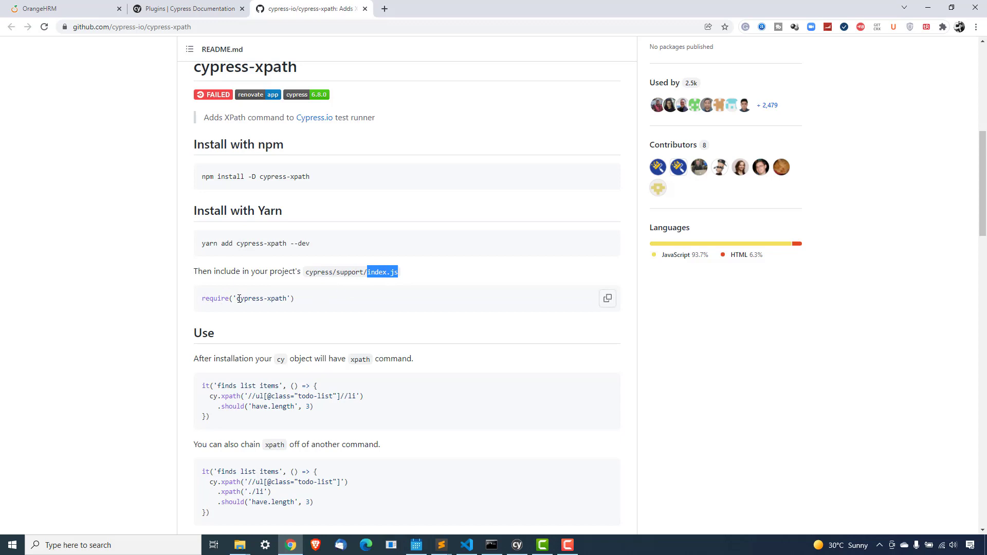
{"action": "mouse_move", "coordinate": [286, 299]}
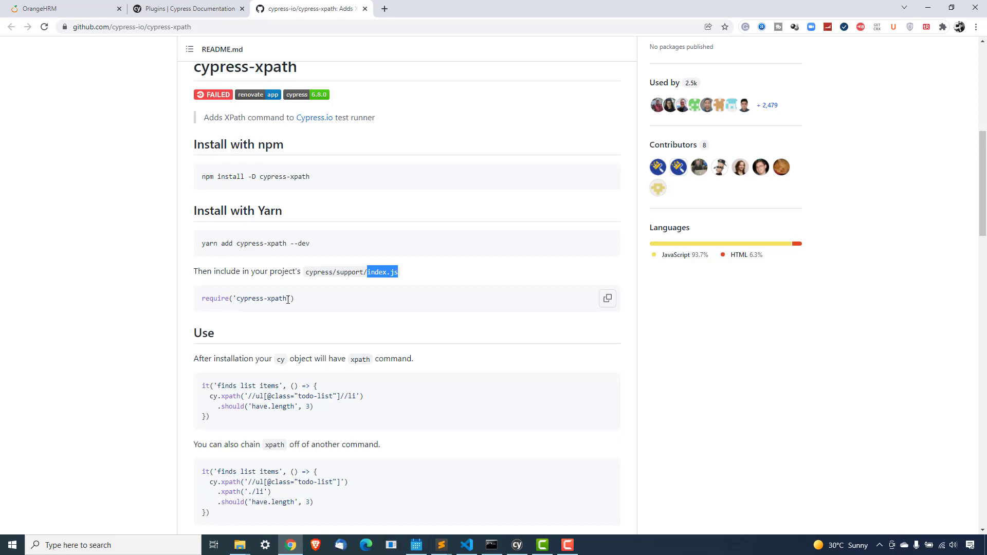
{"action": "mouse_move", "coordinate": [556, 408]}
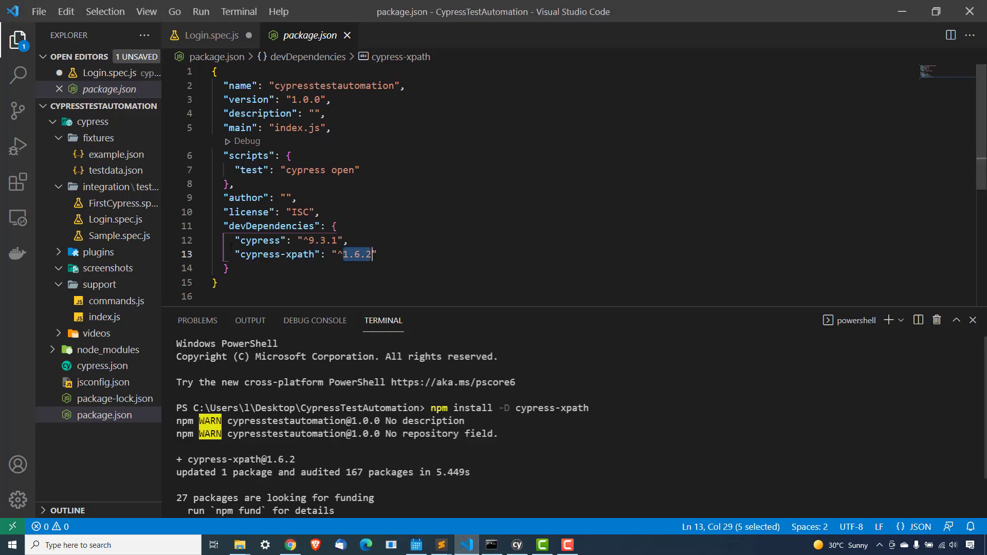
{"action": "left_click", "coordinate": [99, 284]}
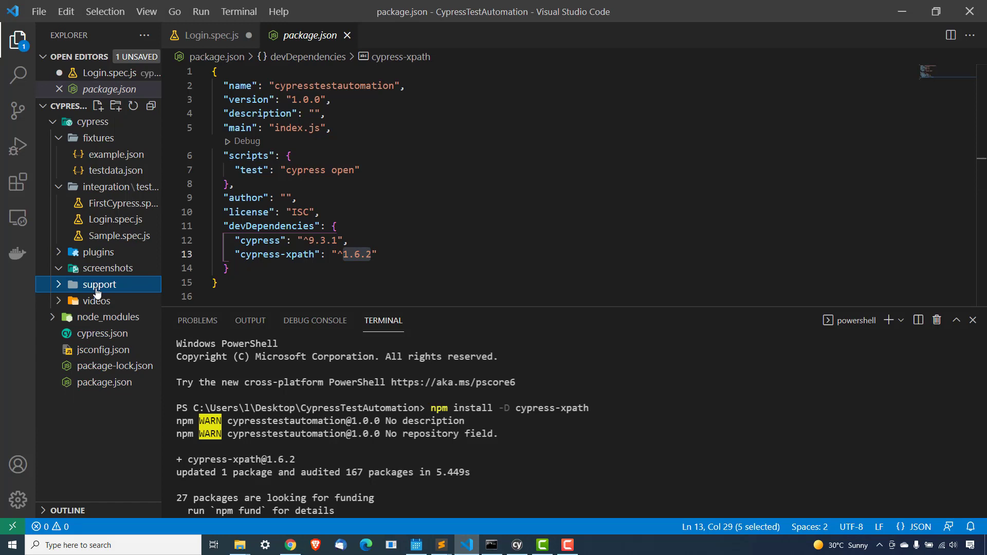
{"action": "mouse_move", "coordinate": [108, 297]}
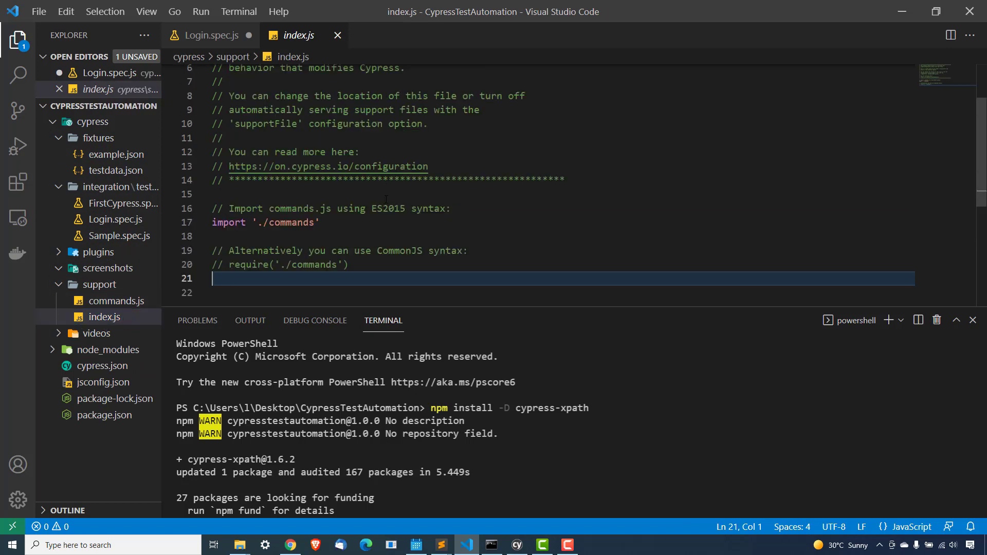
{"action": "type", "text": "require('cypress-xpath')"}
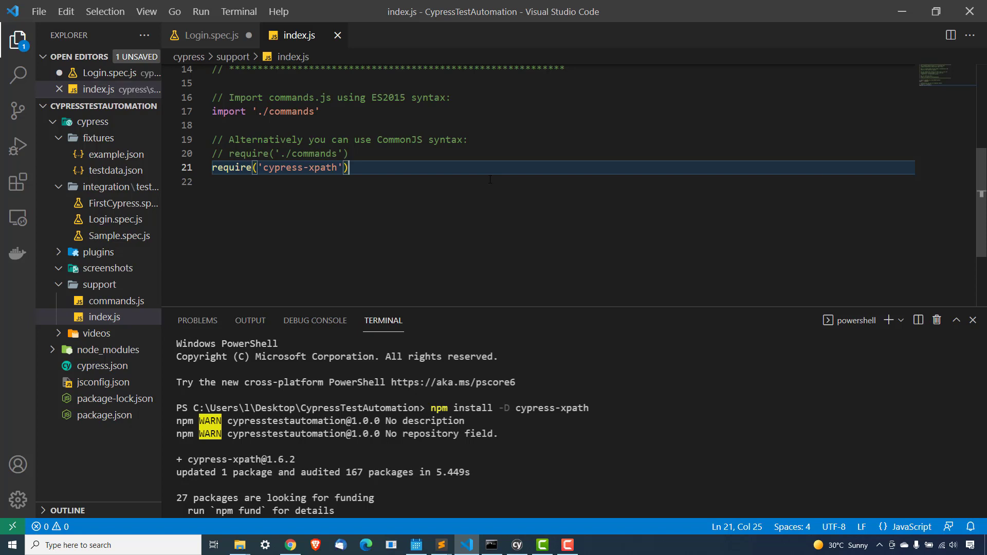
{"action": "left_click", "coordinate": [211, 35]}
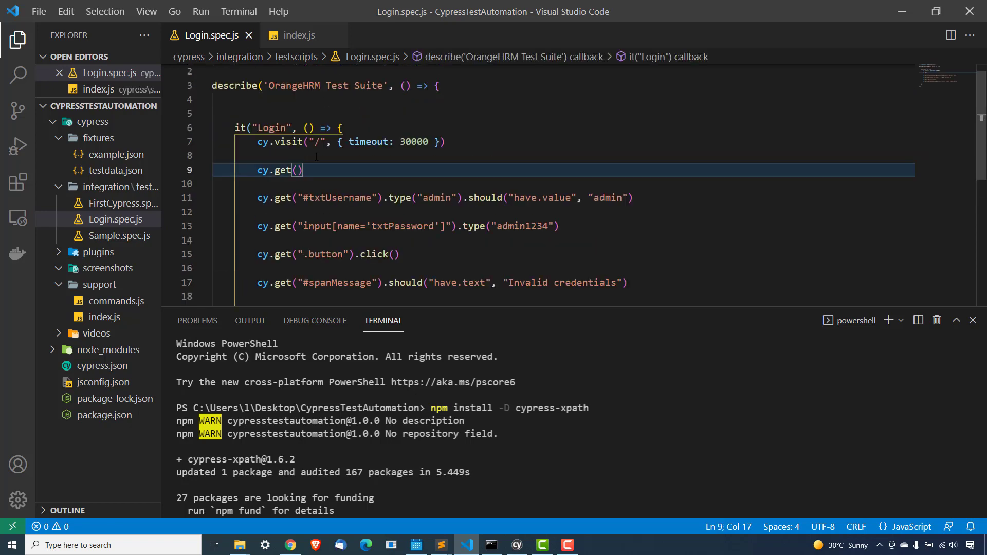
Replace the empty get() call on line 9 with cy.xpath().type()
{"action": "key", "text": "Backspace"}
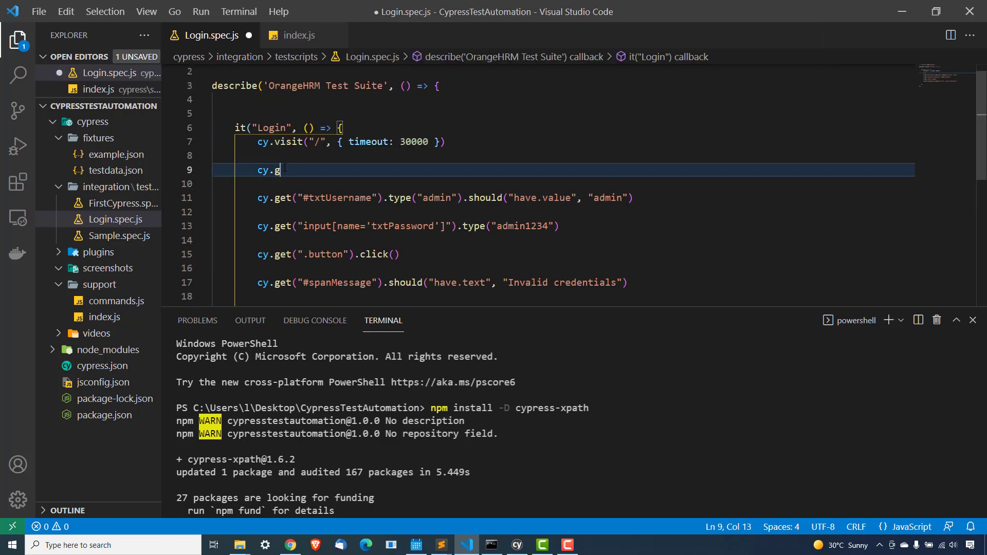
{"action": "type", "text": "g"}
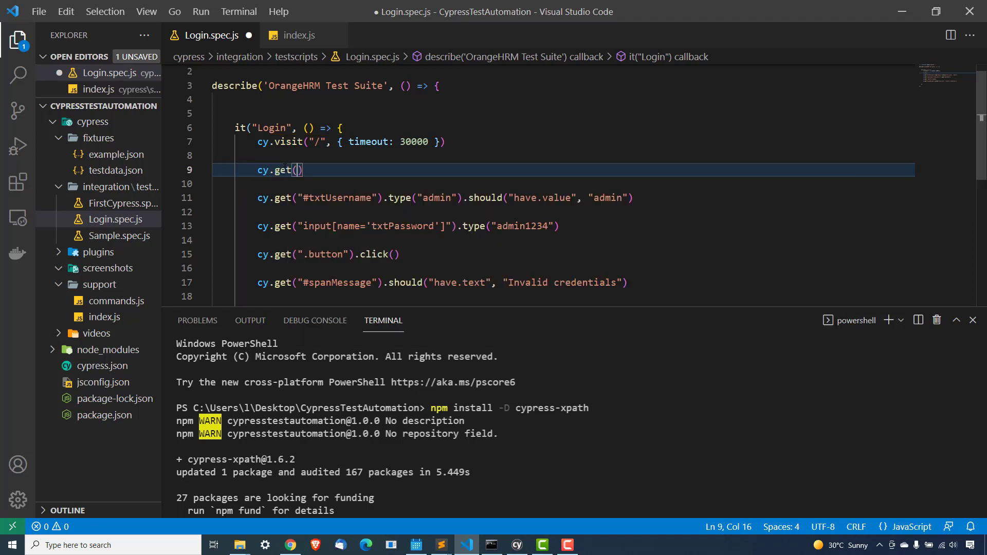
{"action": "key", "text": "Enter"}
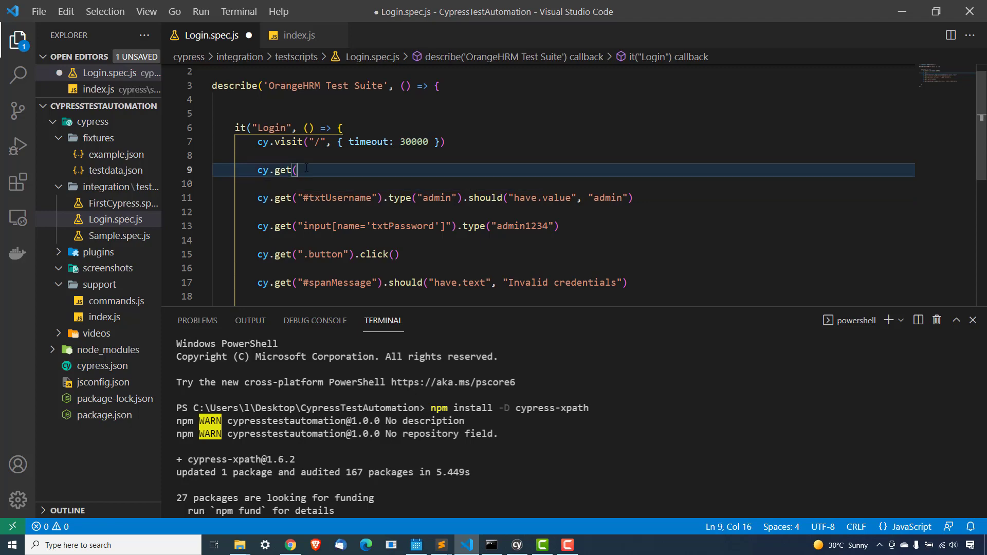
{"action": "type", "text": "xp"}
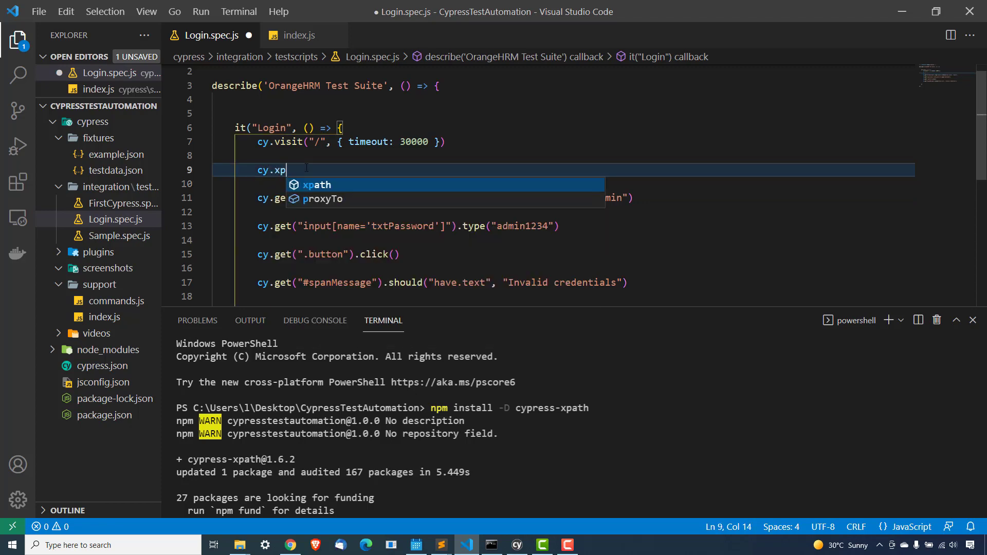
{"action": "mouse_move", "coordinate": [317, 184]}
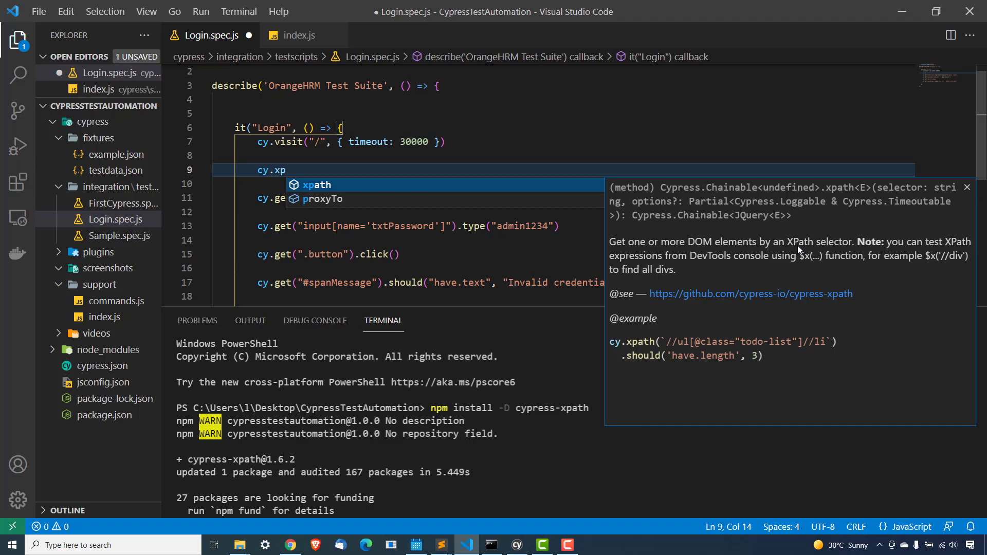
{"action": "mouse_move", "coordinate": [637, 346]}
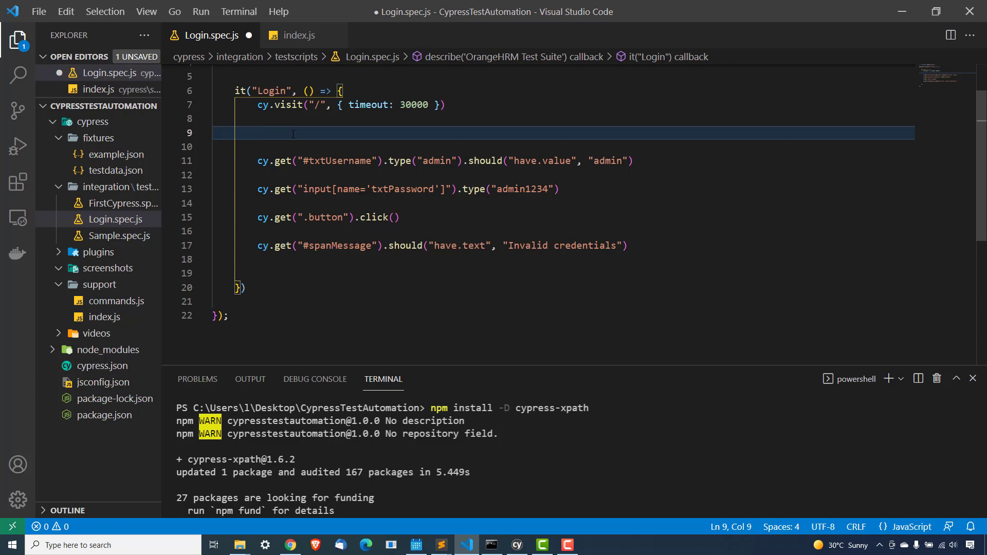
{"action": "type", "text": "cy.xpath("}
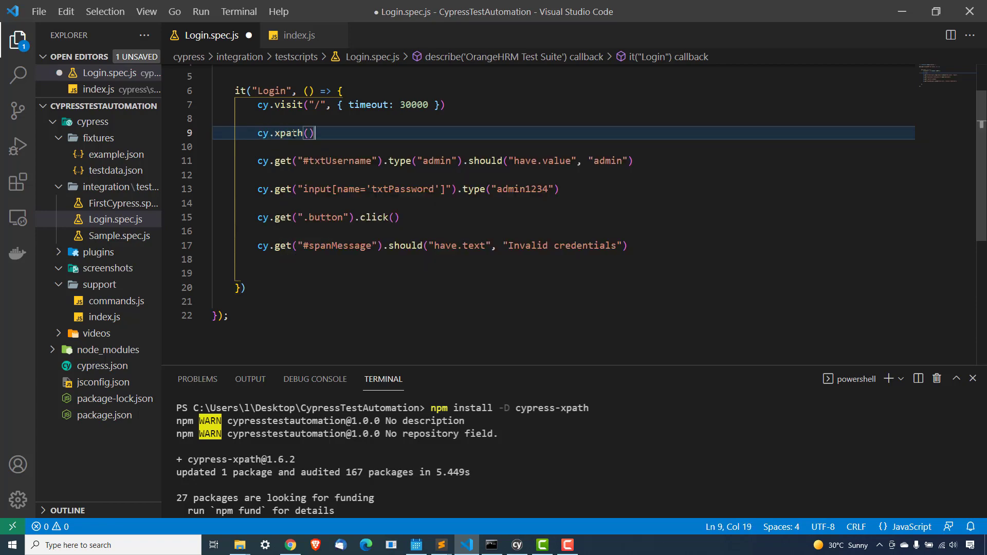
{"action": "type", "text": ".type("}
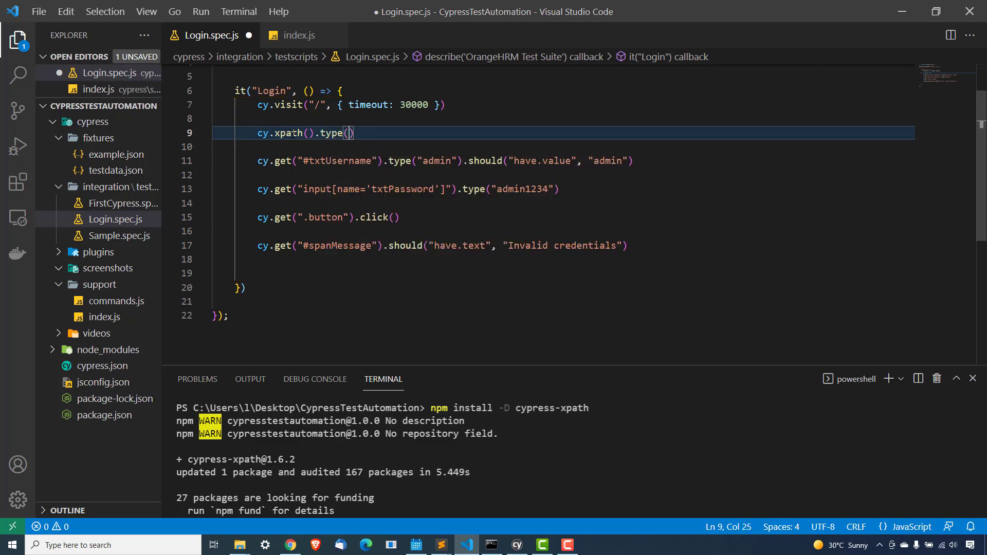
{"action": "key", "text": "alt+tab"}
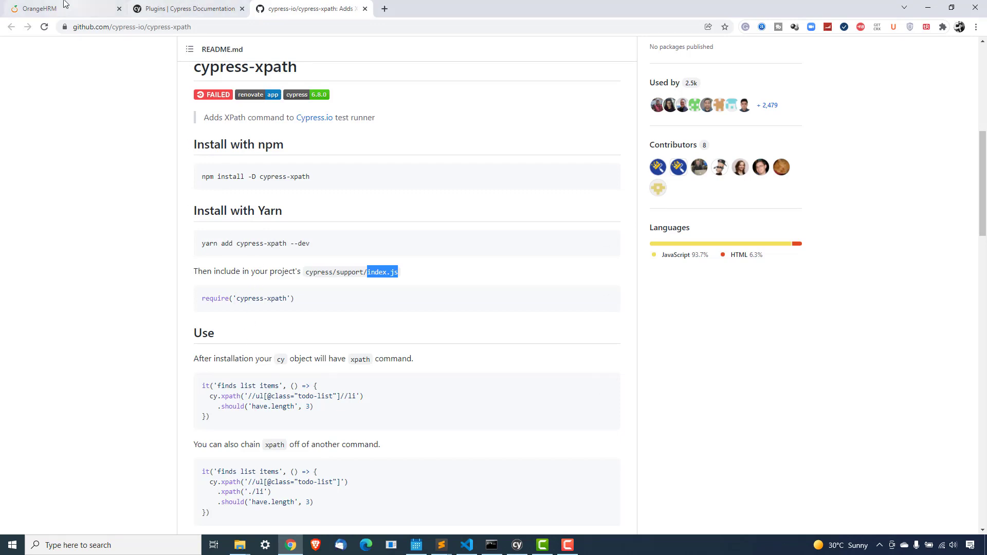
View the empty OrangeHRM login form in Chrome, then return to Login.spec.js
{"action": "left_click", "coordinate": [46, 9]}
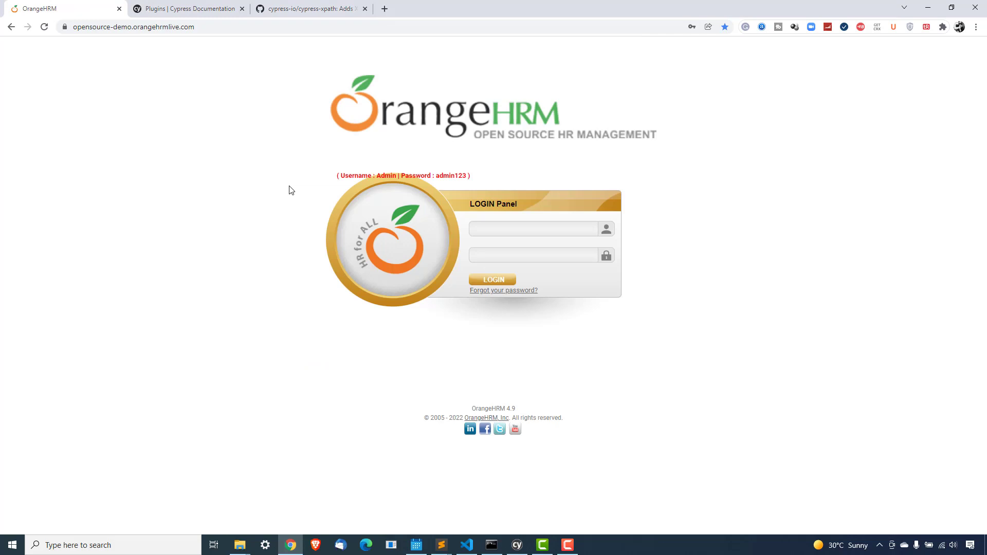
{"action": "mouse_move", "coordinate": [229, 47]}
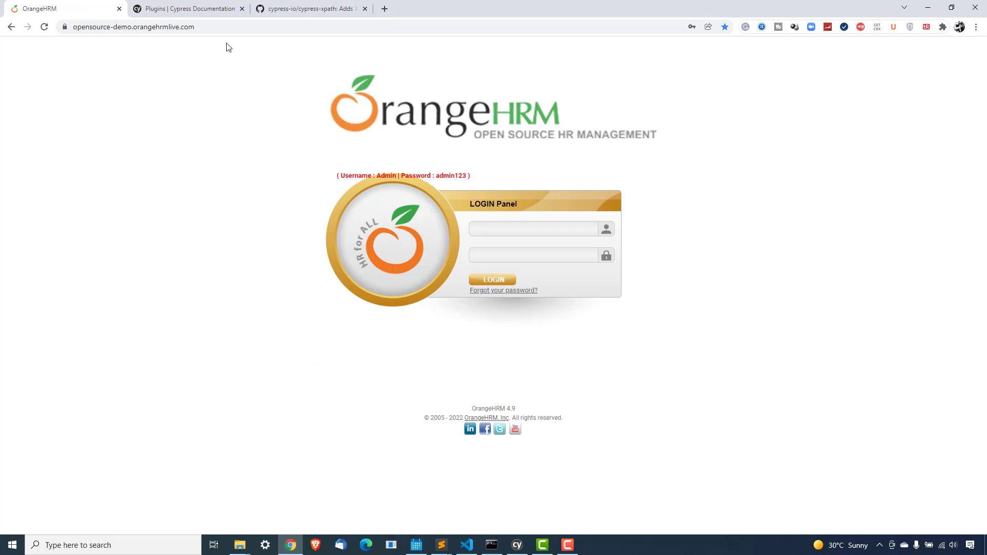
{"action": "left_click", "coordinate": [466, 545]}
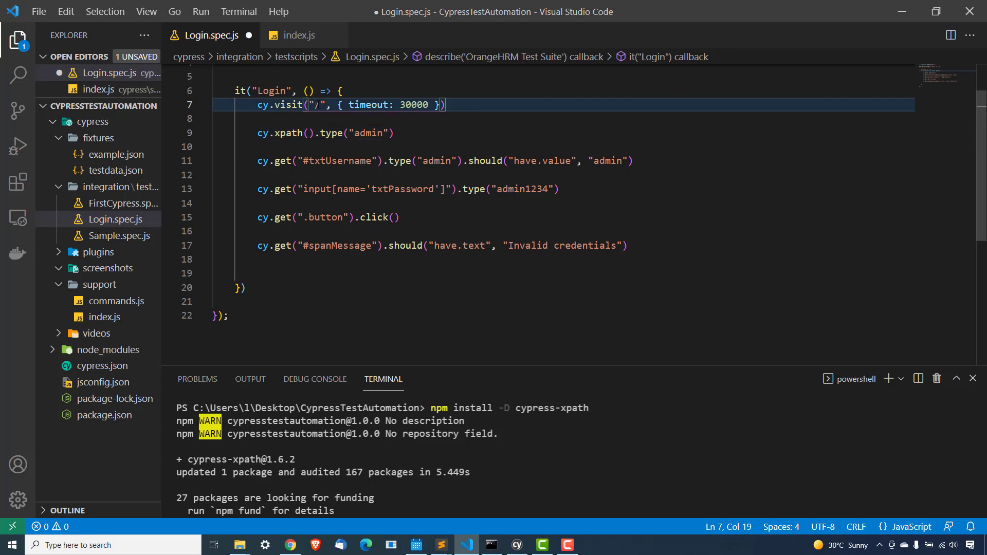
{"action": "type", "text": "https://opensource-demo.orangehrmlive.com/"}
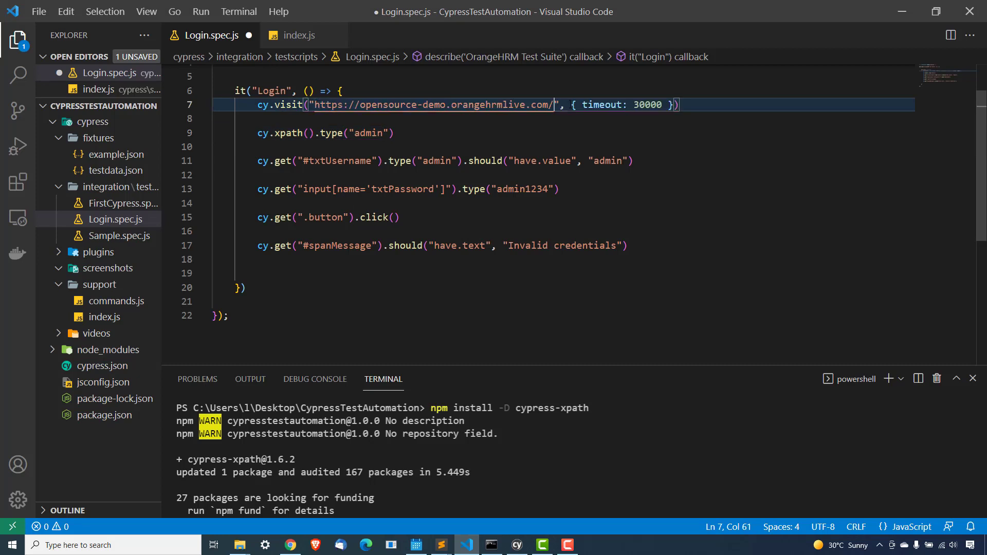
{"action": "key", "text": "Enter"}
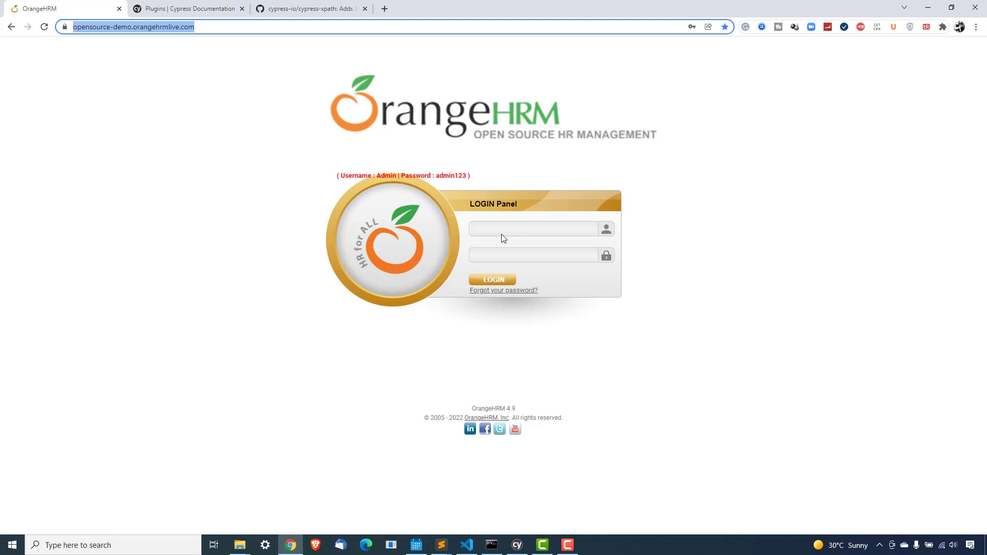
Inspect the OrangeHRM username field and copy its relative XPath from SelectorsHub
{"action": "right_click", "coordinate": [533, 229]}
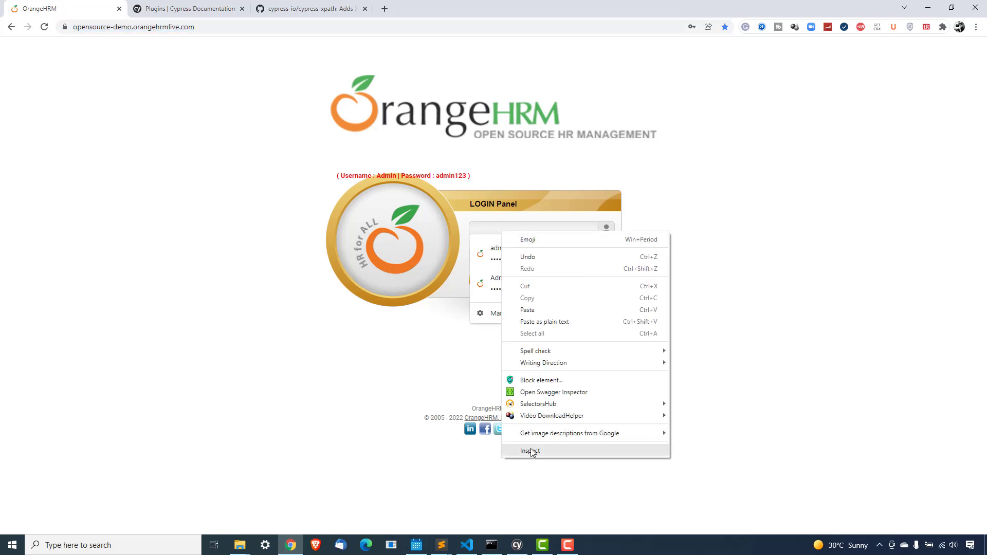
{"action": "left_click", "coordinate": [530, 451]}
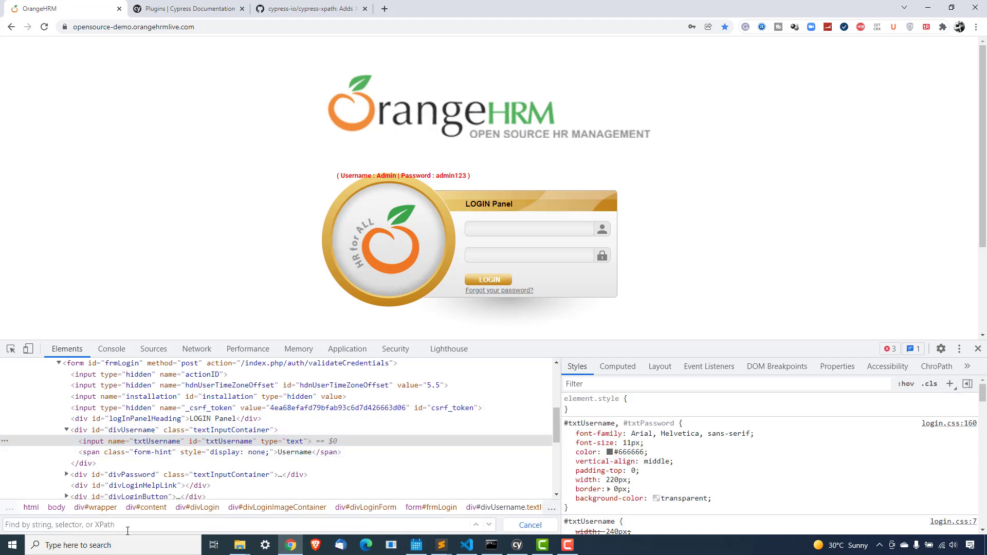
{"action": "left_click", "coordinate": [967, 366]}
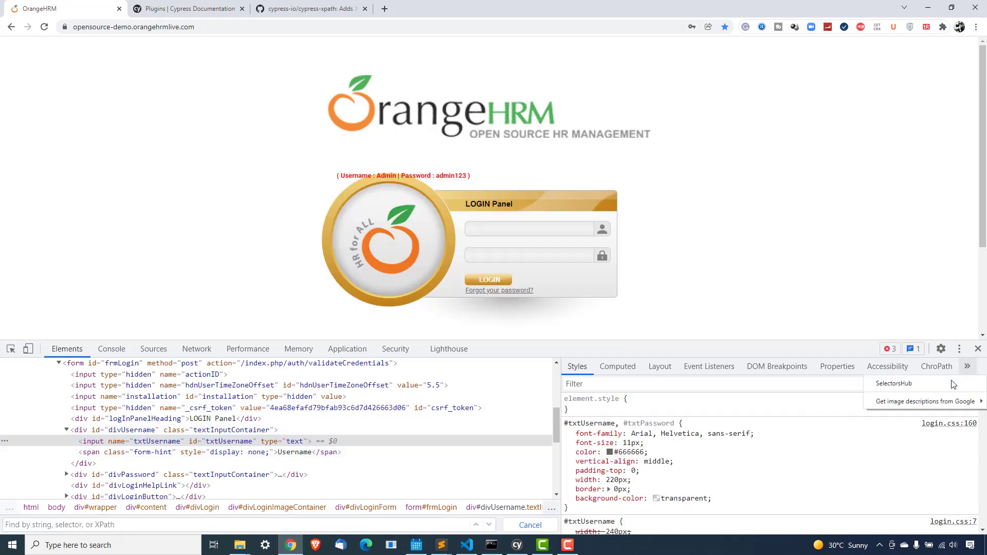
{"action": "left_click", "coordinate": [894, 383]}
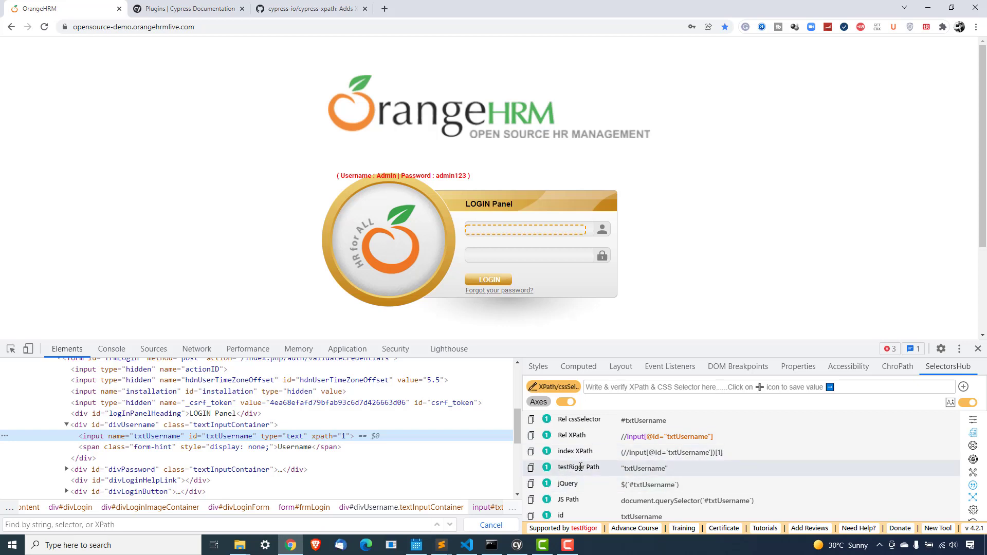
{"action": "left_click", "coordinate": [530, 437]}
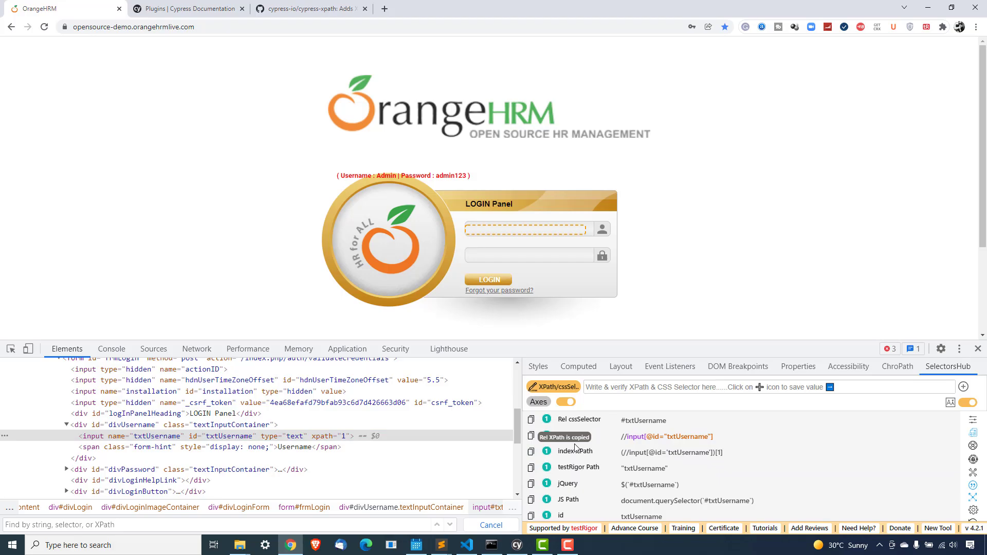
{"action": "left_click", "coordinate": [466, 545]}
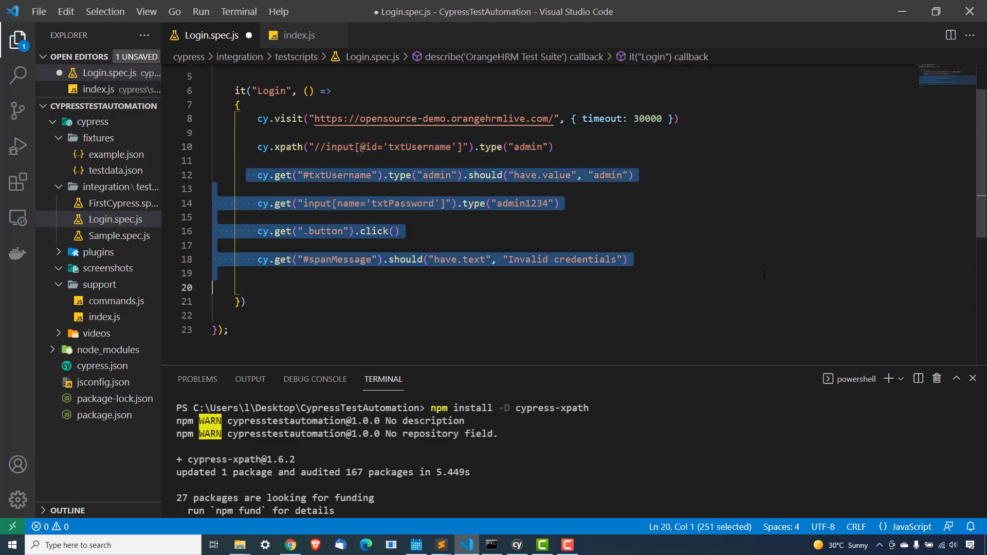
{"action": "key", "text": "Delete"}
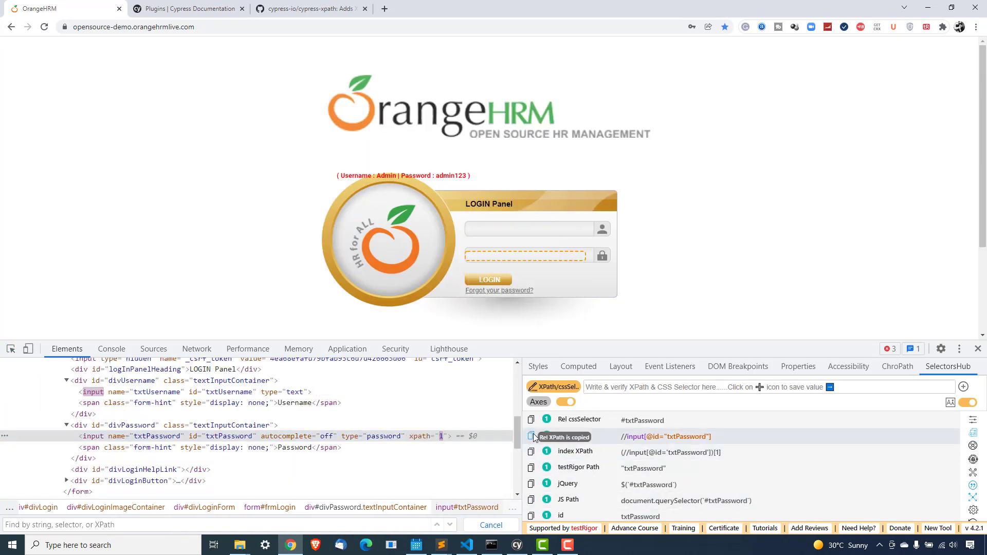
{"action": "left_click", "coordinate": [466, 545]}
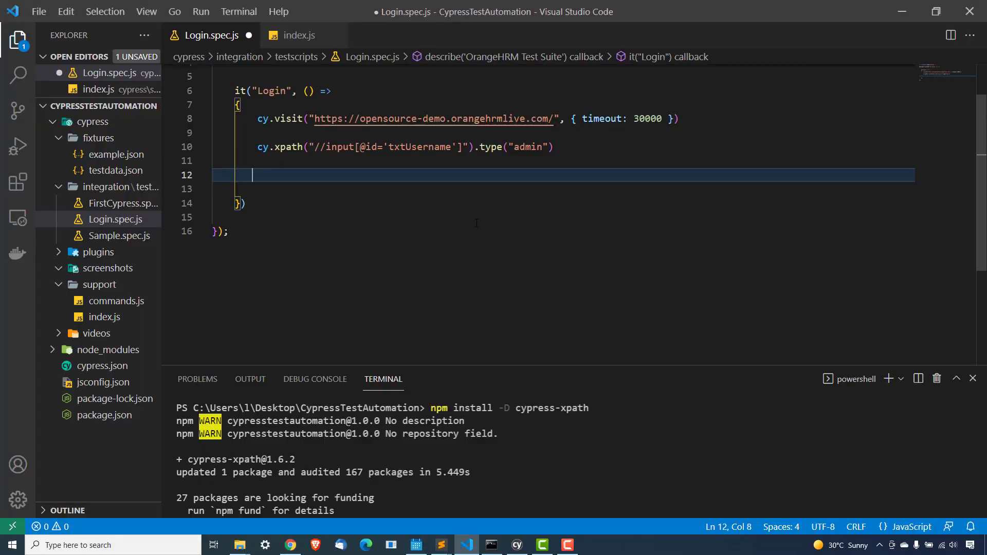
{"action": "type", "text": "cy.x"}
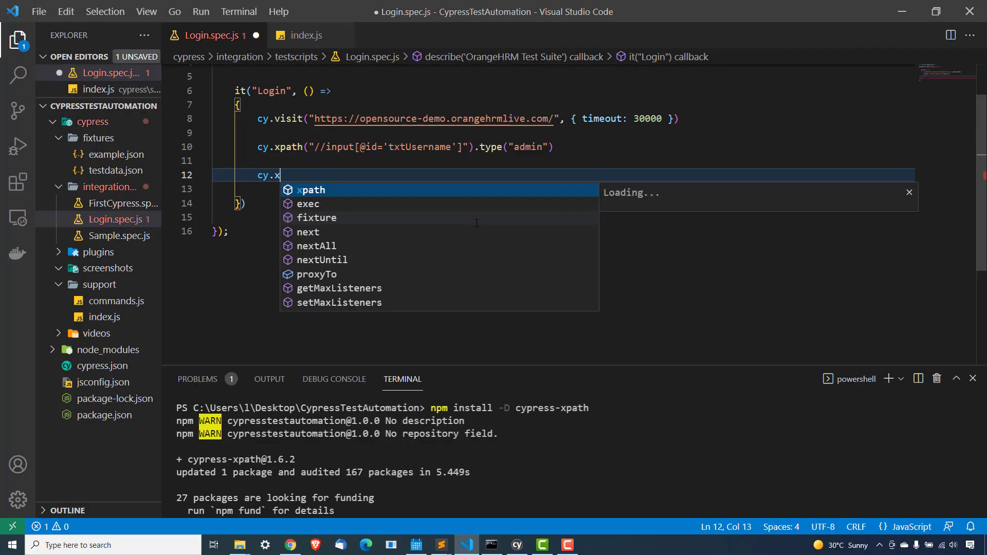
{"action": "type", "text": "path(\"\")"}
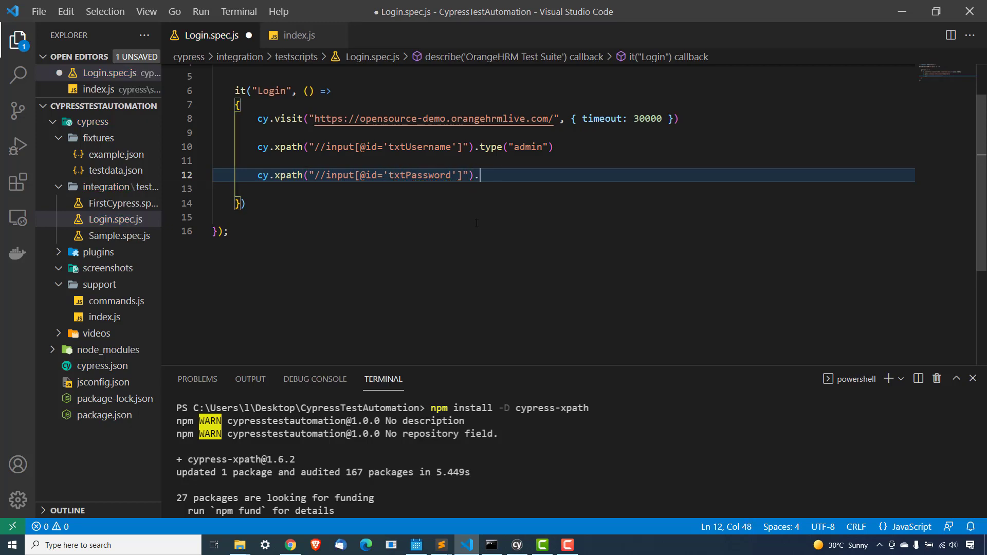
{"action": "type", "text": "type()"}
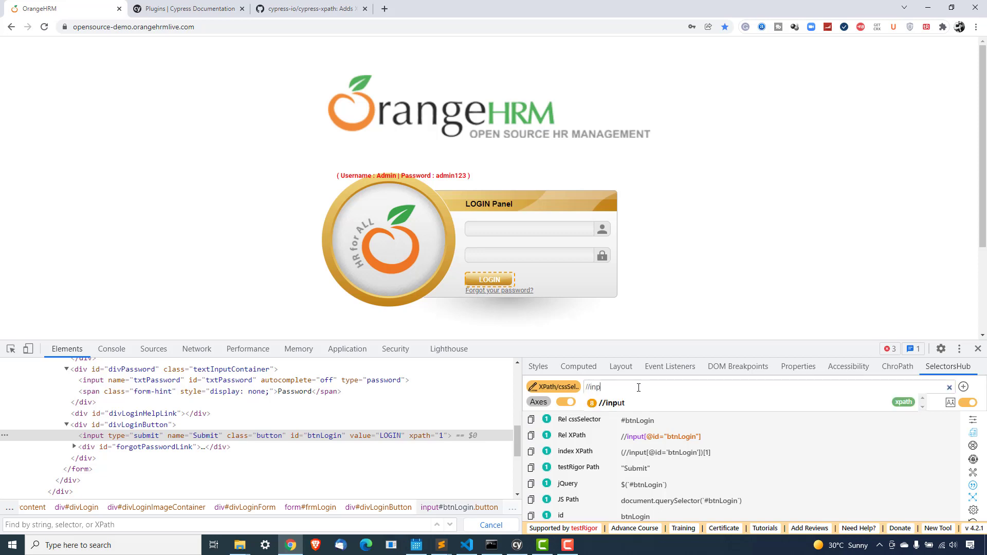
{"action": "type", "text": "ut[@value='LOGIN"}
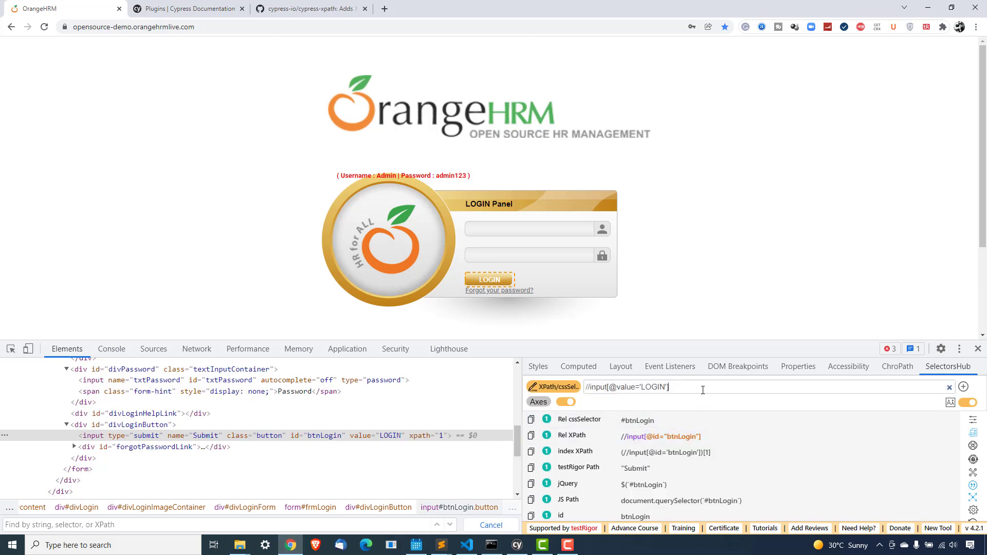
{"action": "key", "text": "Enter"}
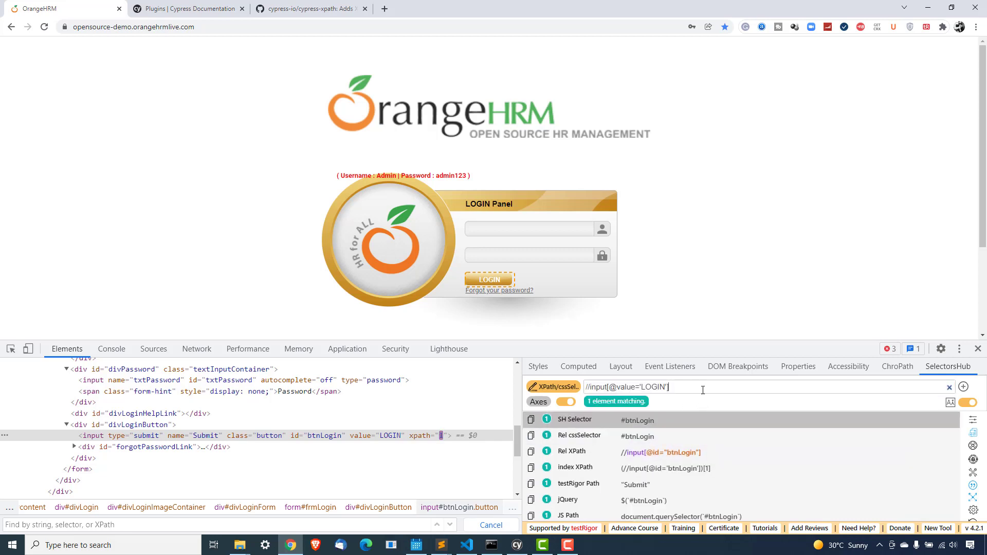
{"action": "left_click", "coordinate": [466, 545]}
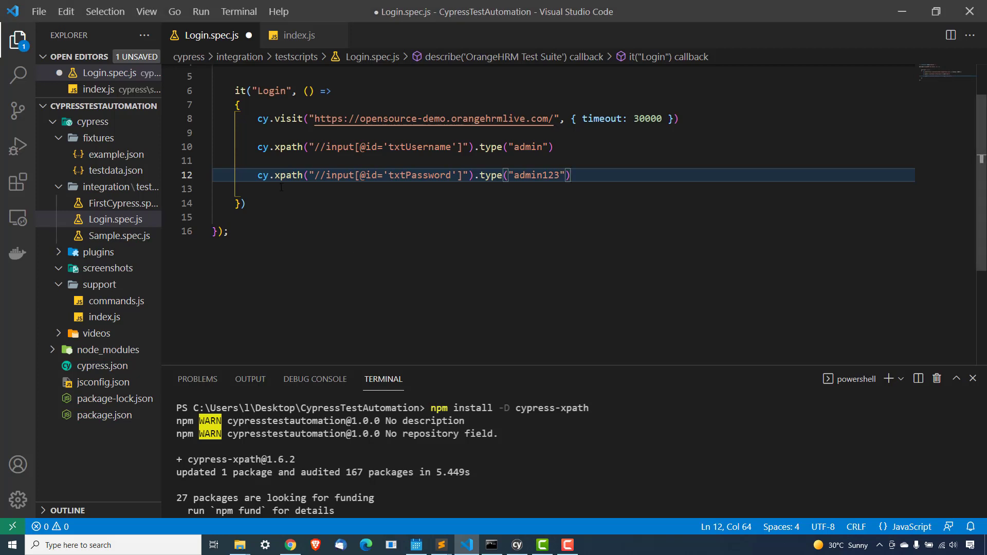
{"action": "type", "text": "cy.xpath("}
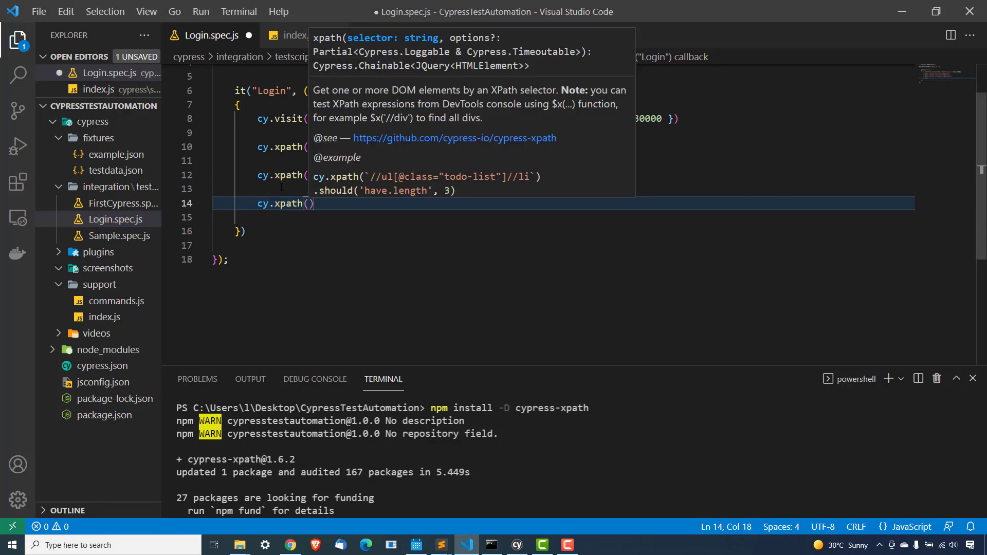
{"action": "type", "text": "\"//input[@value='LOGIN']\""}
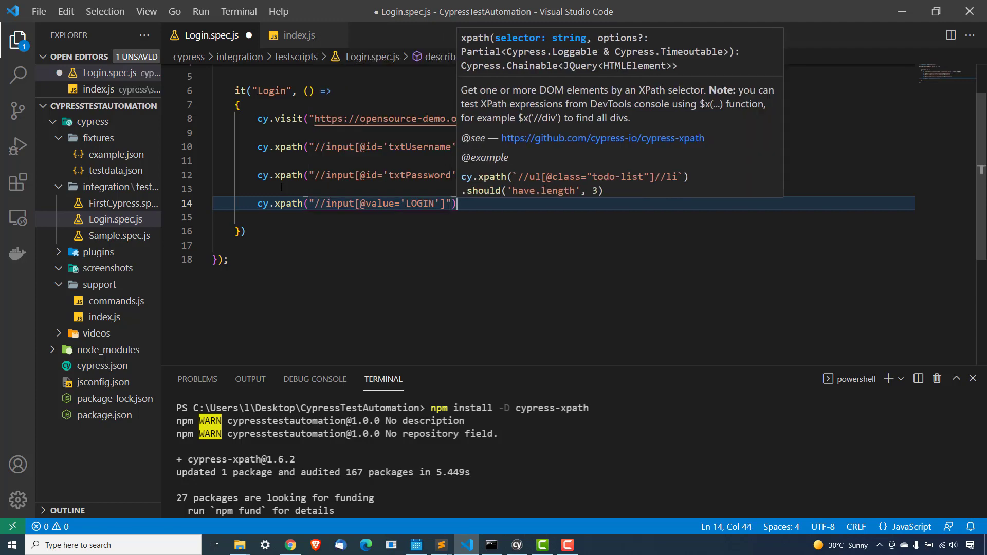
{"action": "type", "text": ".click"}
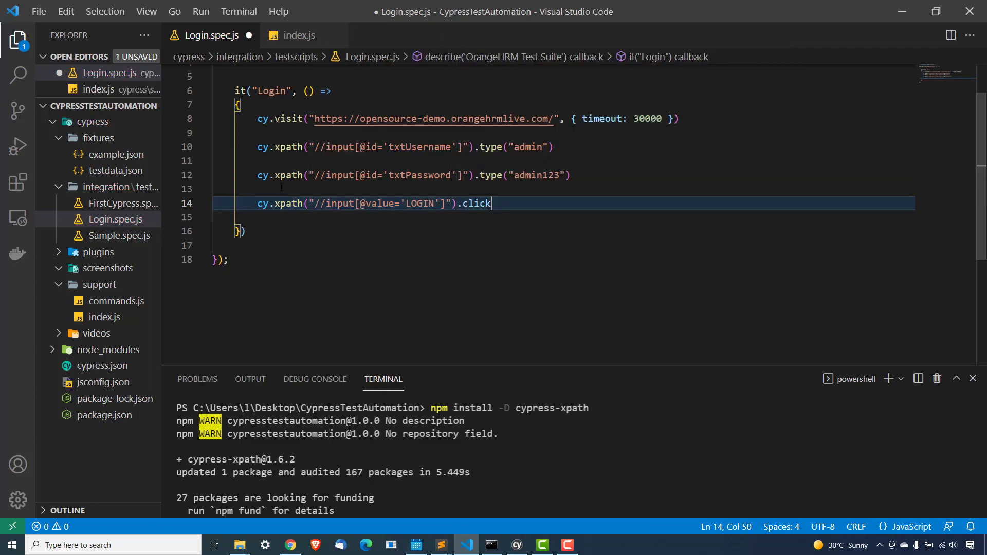
{"action": "type", "text": "()"}
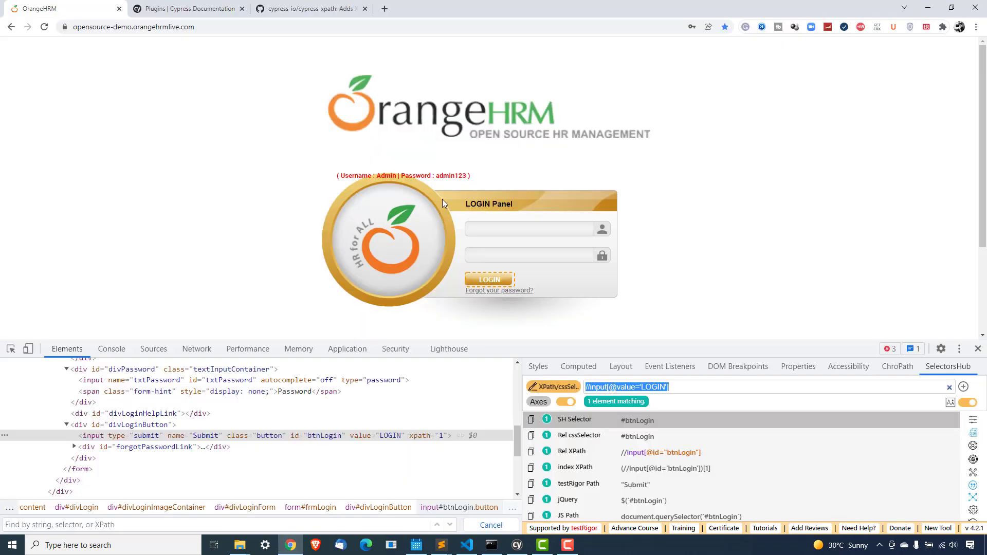
Run Login.spec.js from the Cypress Test Runner and confirm it reaches the OrangeHRM dashboard
{"action": "left_click", "coordinate": [516, 545]}
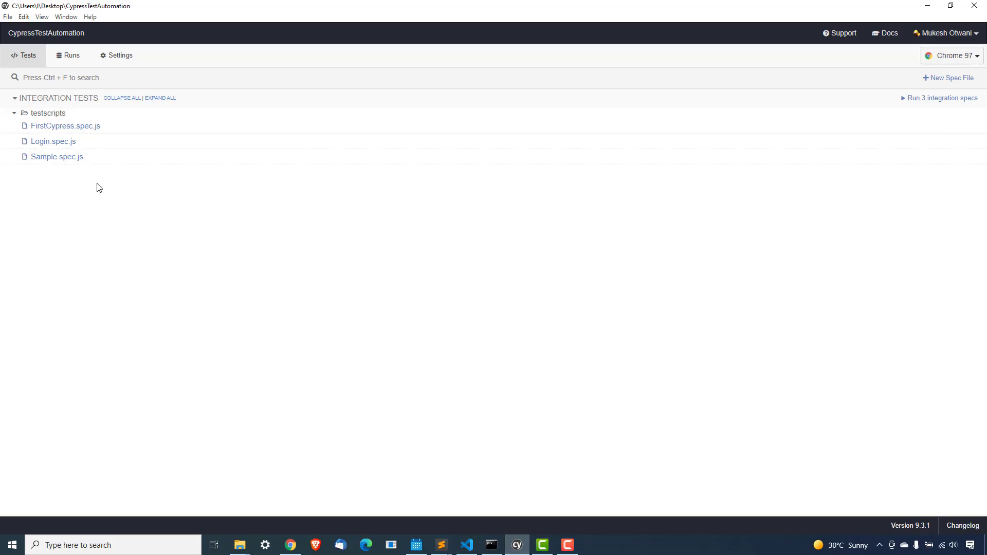
{"action": "mouse_move", "coordinate": [56, 145]}
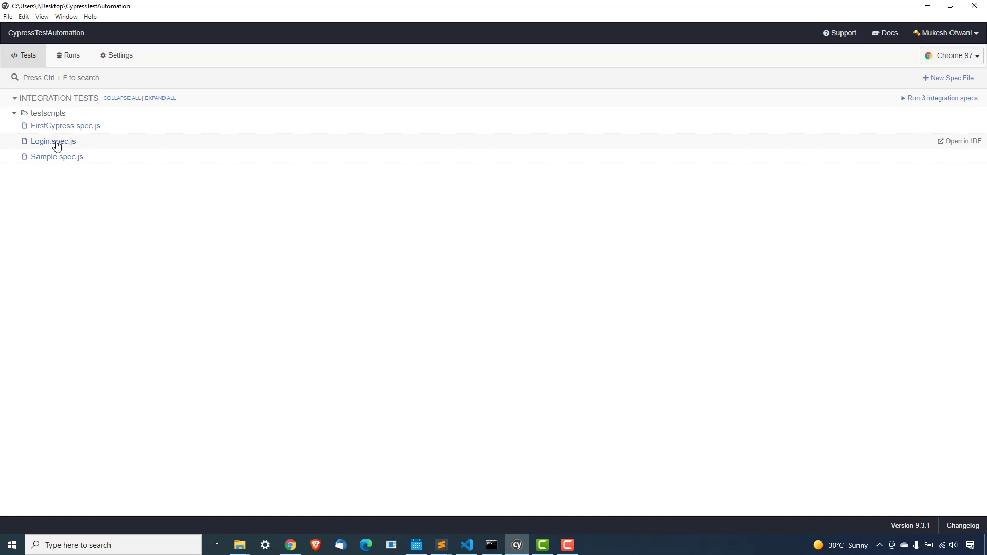
{"action": "left_click", "coordinate": [53, 141]}
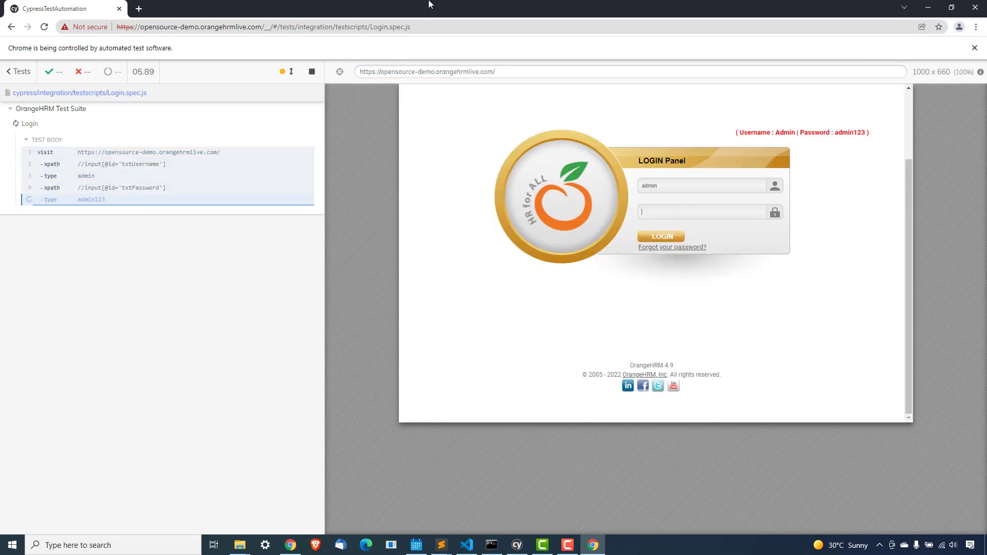
{"action": "left_click", "coordinate": [661, 236]}
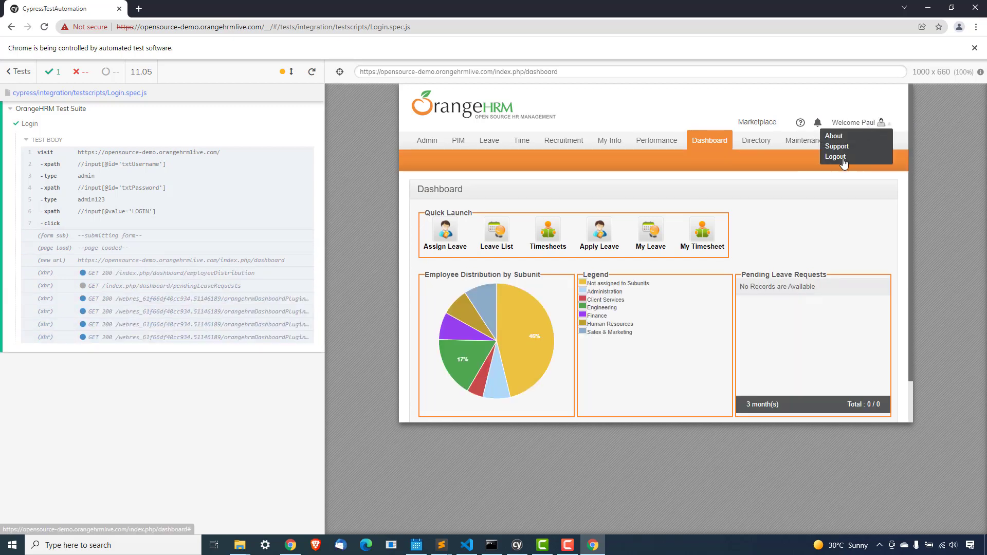
{"action": "left_click", "coordinate": [835, 156]}
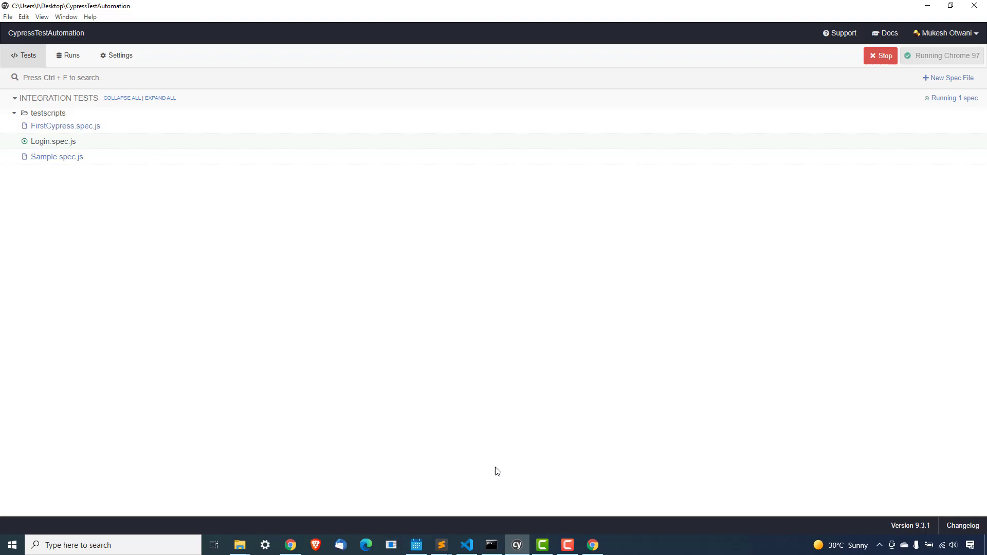
Review cypress-xpath in package.json and support index.js, then return to Login.spec.js
{"action": "left_click", "coordinate": [467, 545]}
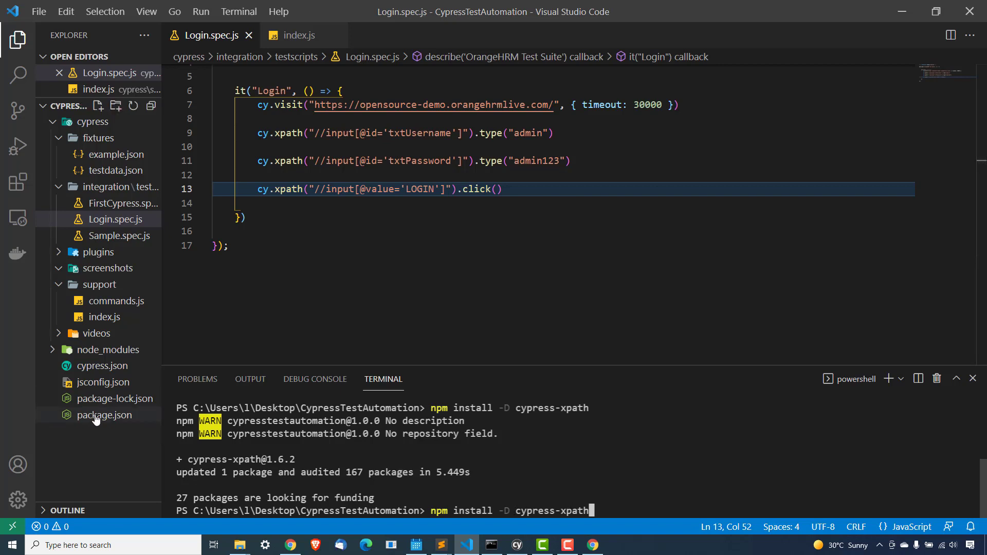
{"action": "left_click", "coordinate": [104, 415]}
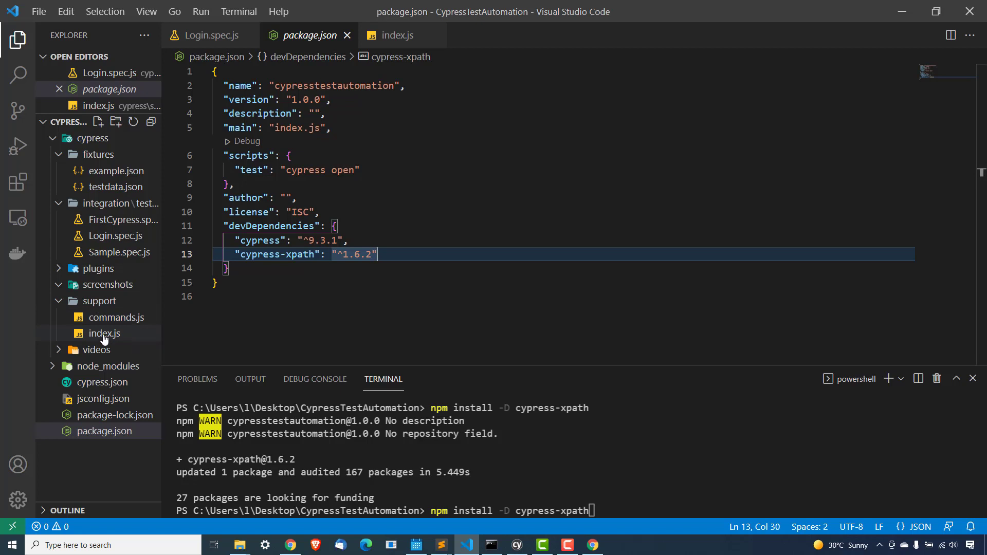
{"action": "left_click", "coordinate": [104, 333]}
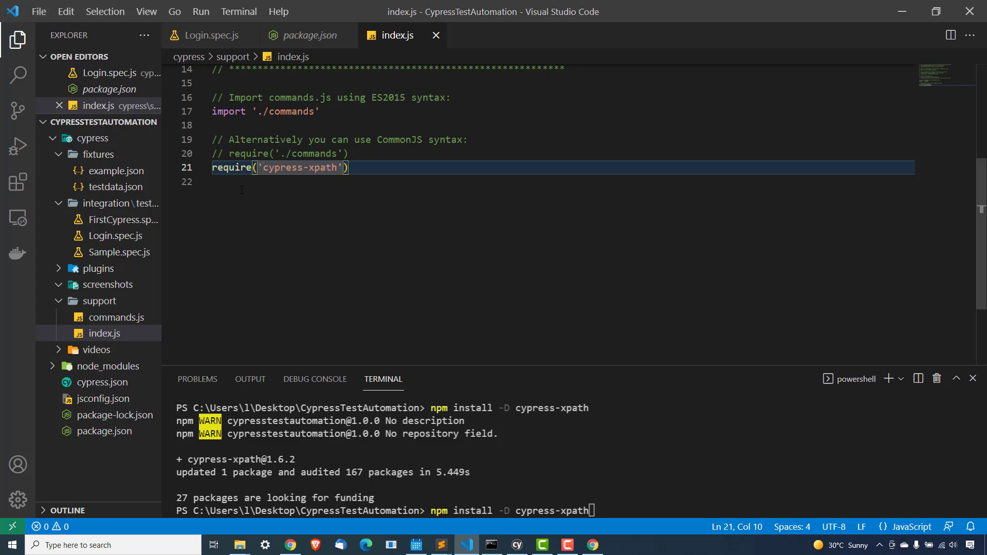
{"action": "left_click", "coordinate": [208, 35]}
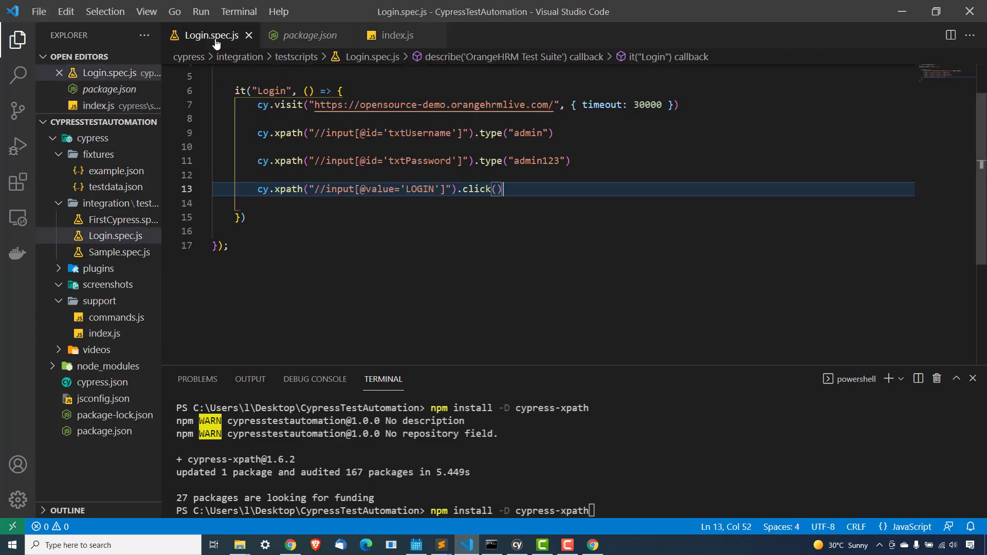